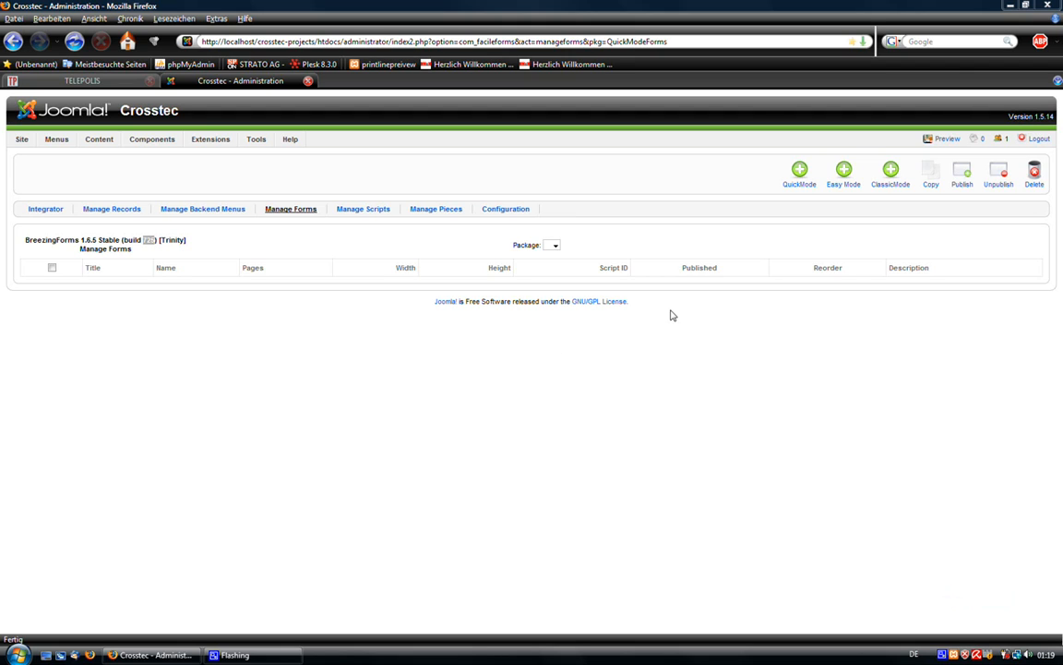
pyautogui.moveTo(137, 295)
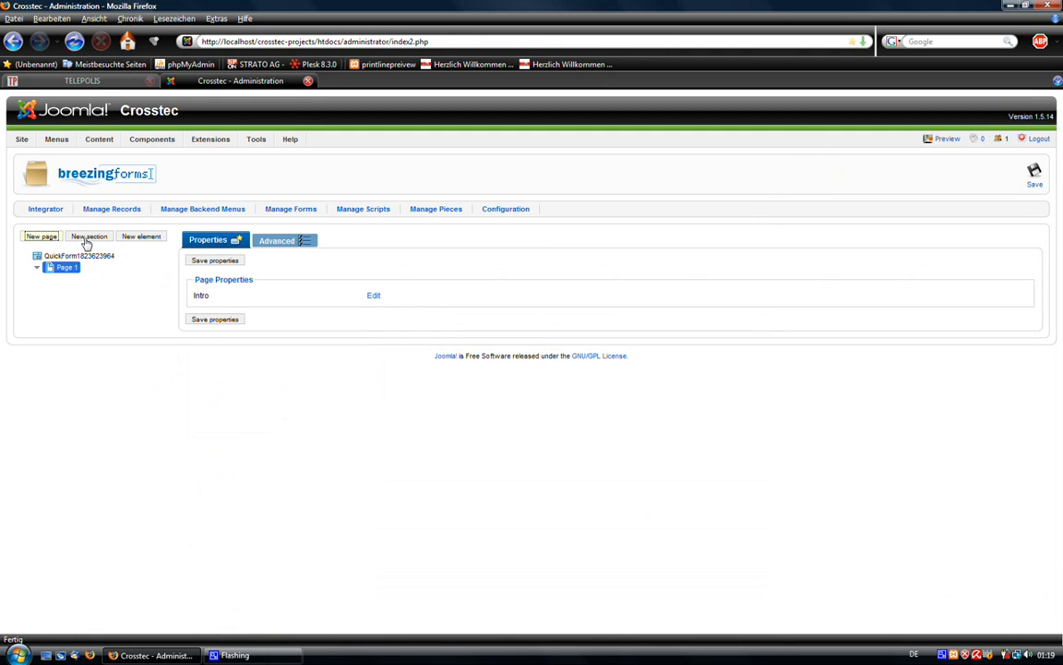
# Add a text field labelled and named mytext, set to start turned off, plus a second new element.
pyautogui.click(141, 237)
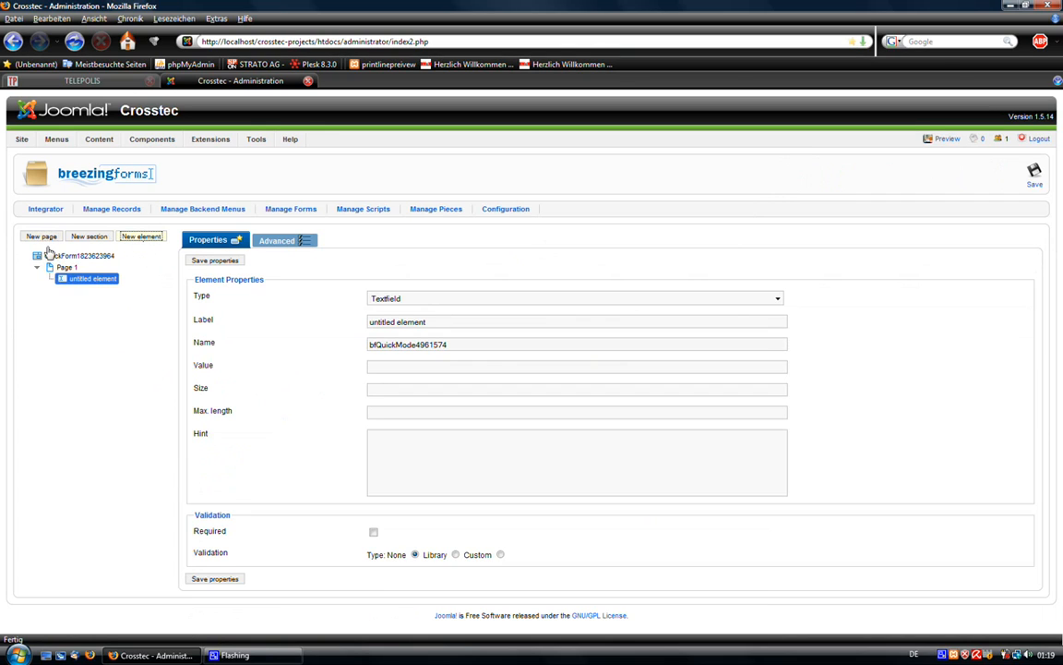
pyautogui.click(66, 266)
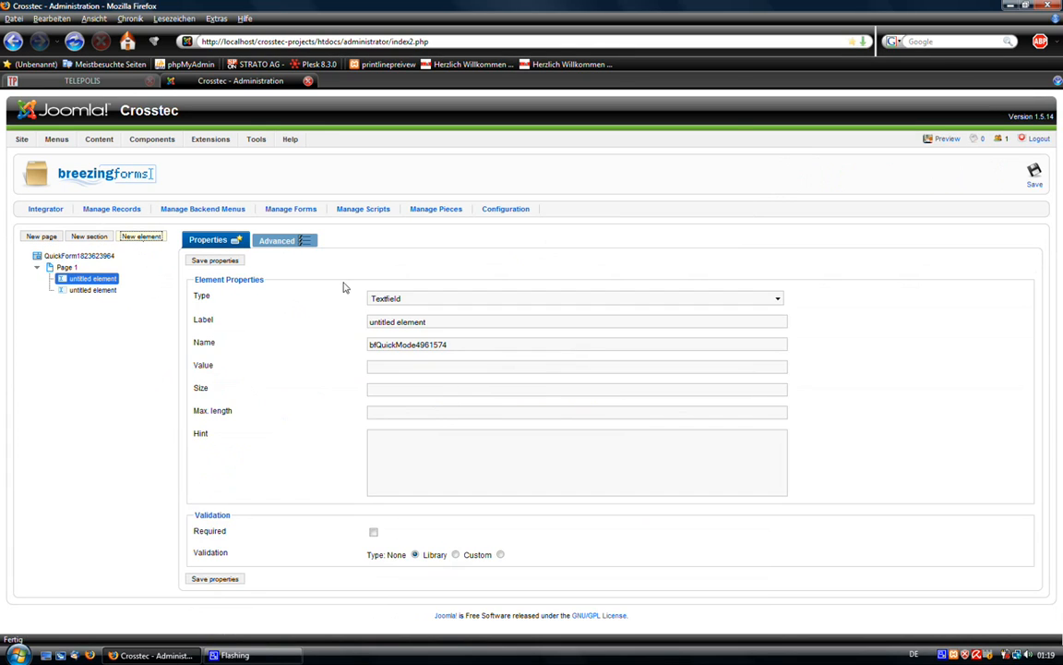
pyautogui.write('m')
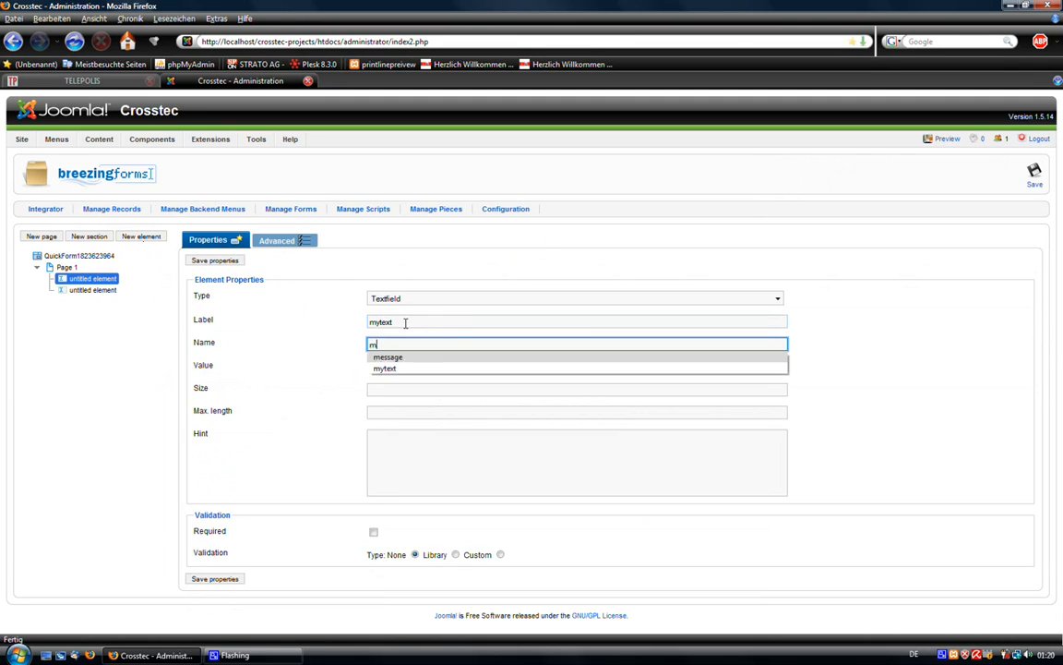
pyautogui.click(385, 367)
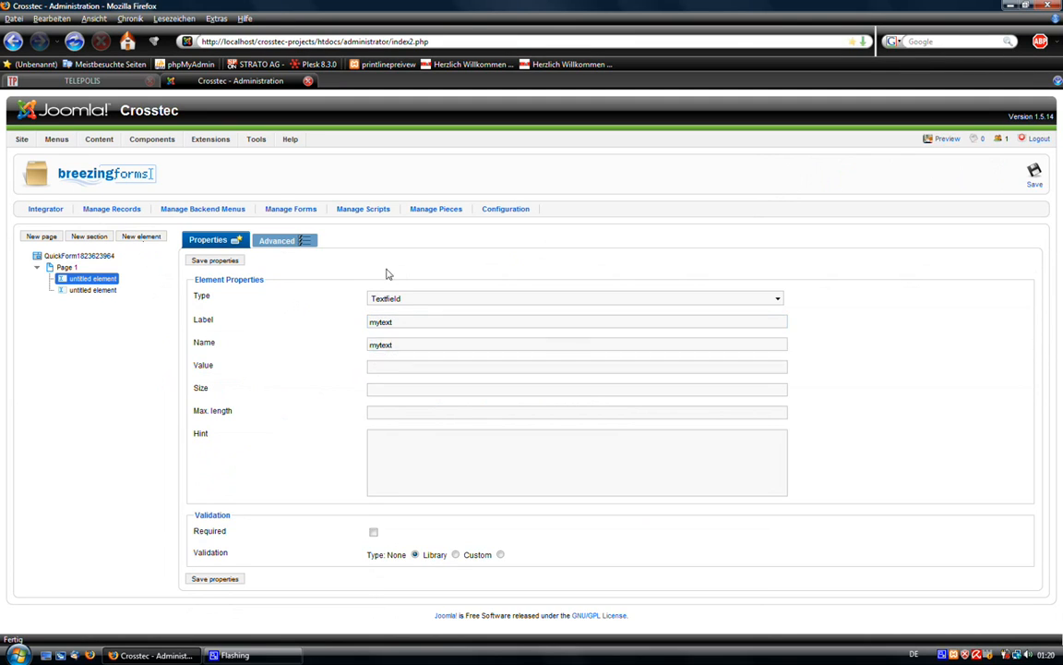
pyautogui.click(277, 240)
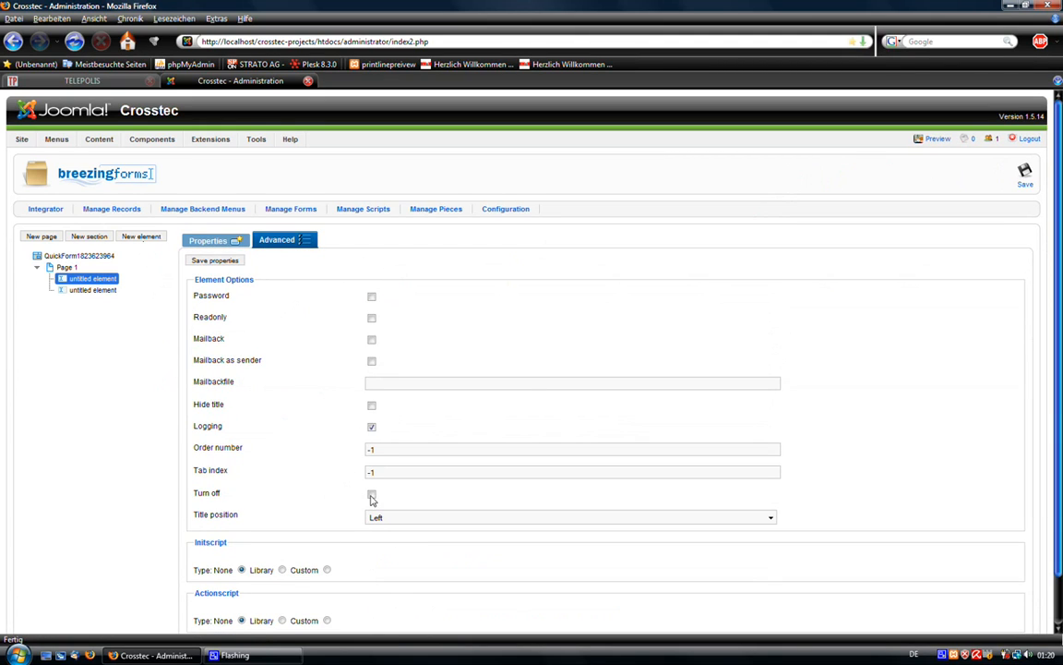
pyautogui.click(215, 258)
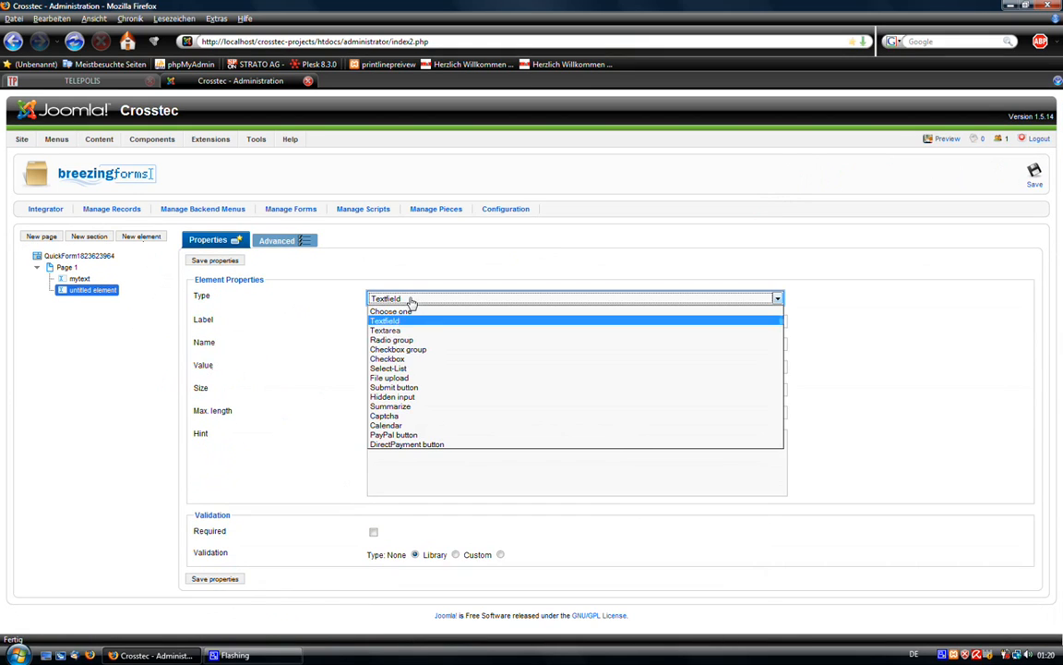
# Make the second element a radio group labelled and named switcher.
pyautogui.click(391, 339)
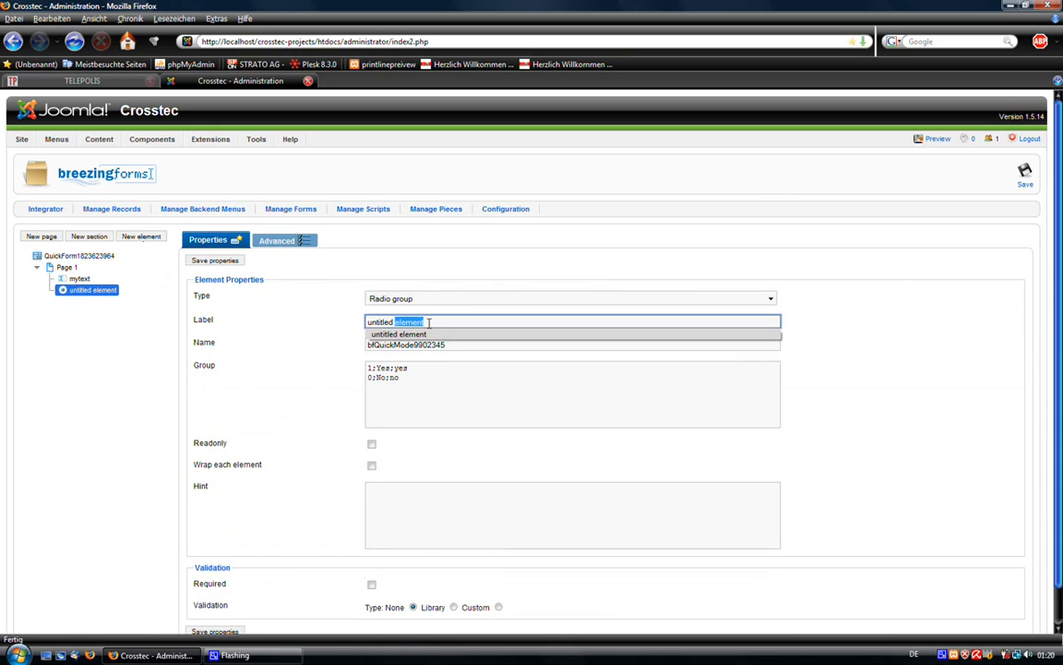
pyautogui.write('4')
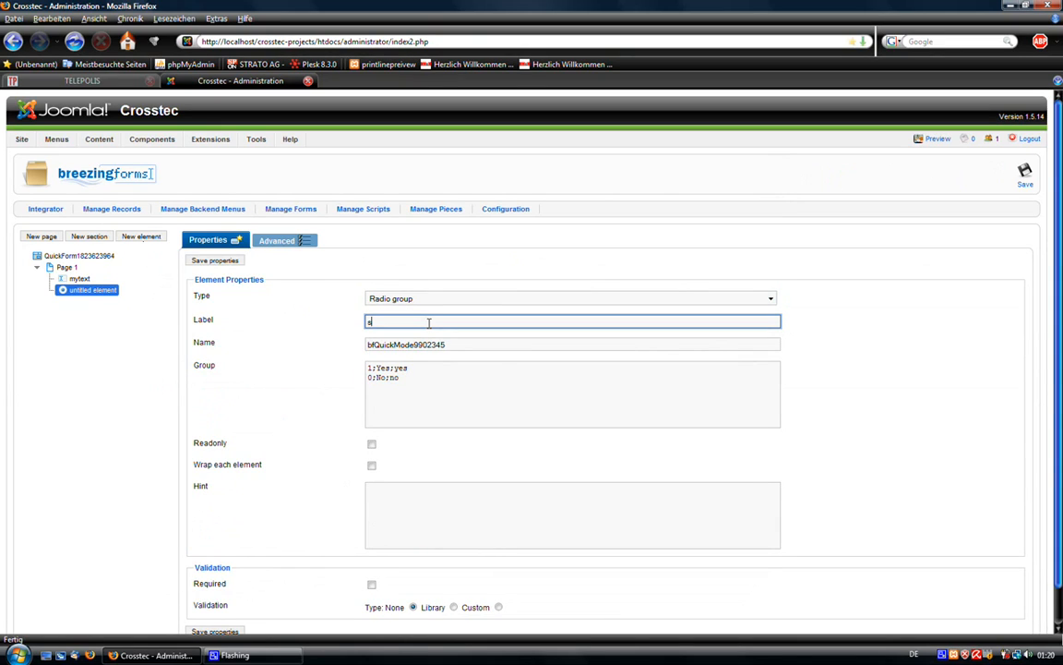
pyautogui.write('witcher')
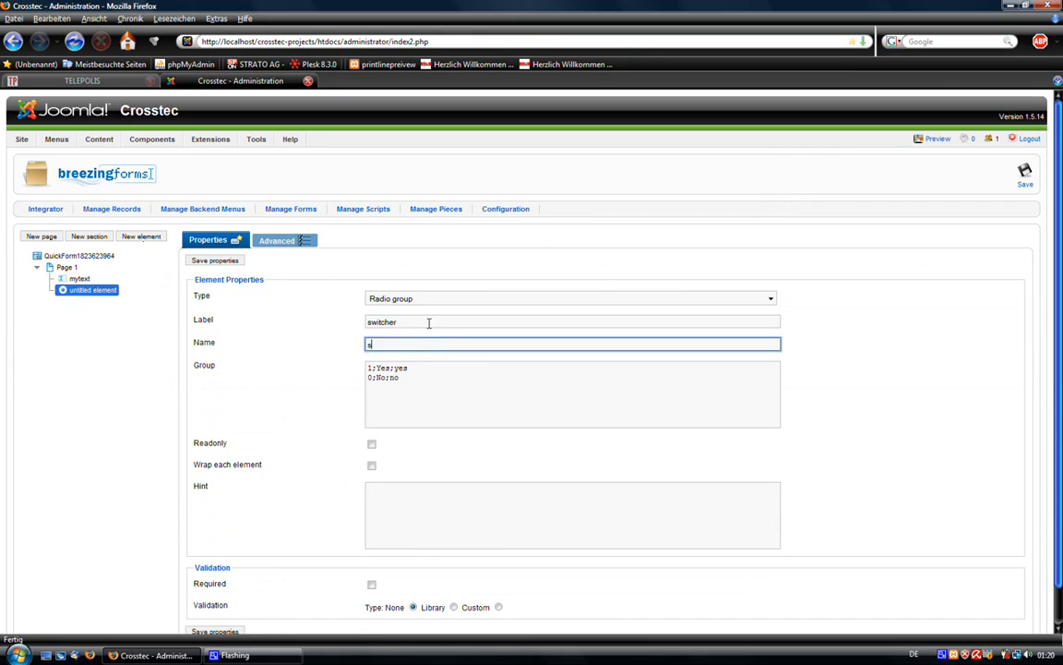
pyautogui.write('switcher')
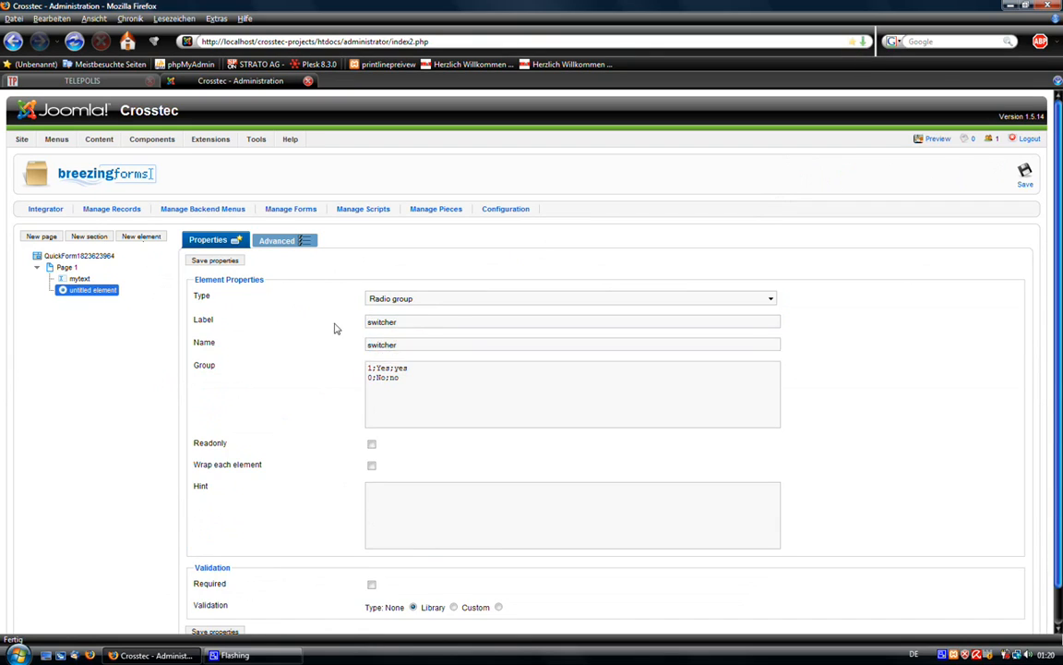
# Give the switcher group the options Turn on and Turn off and save its properties.
pyautogui.click(572, 395)
pyautogui.write('0')
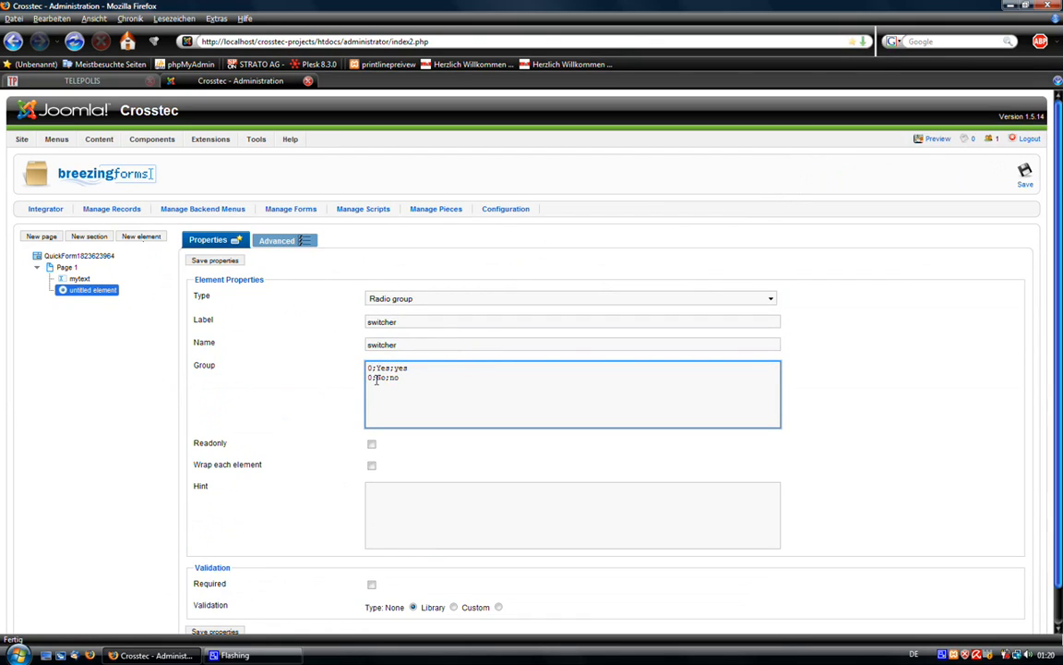
pyautogui.write('1')
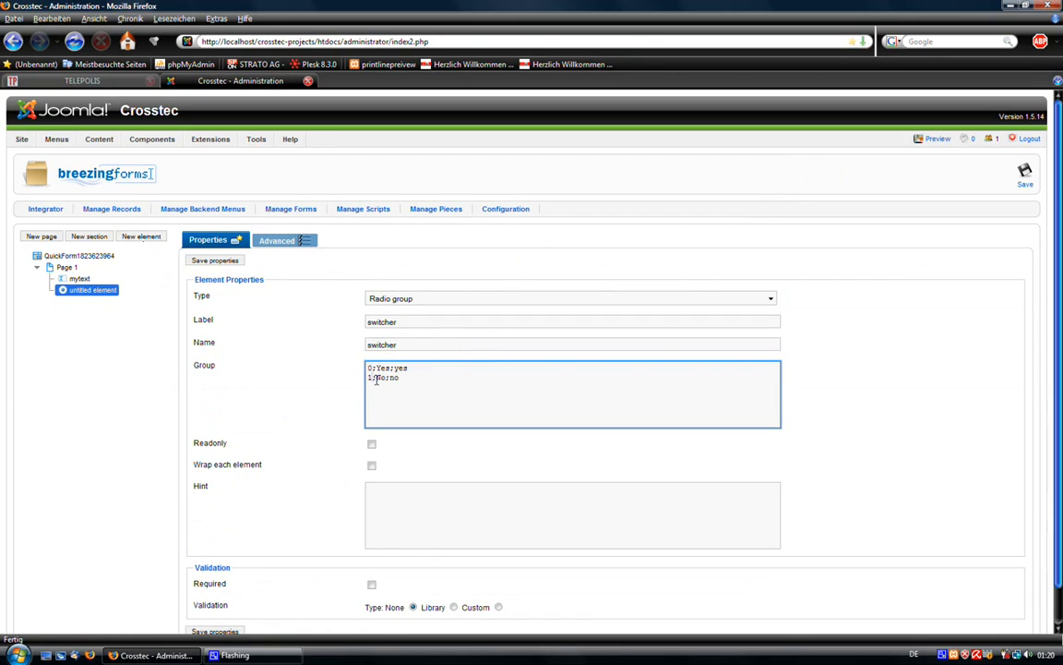
pyautogui.click(80, 279)
pyautogui.write('Turn ')
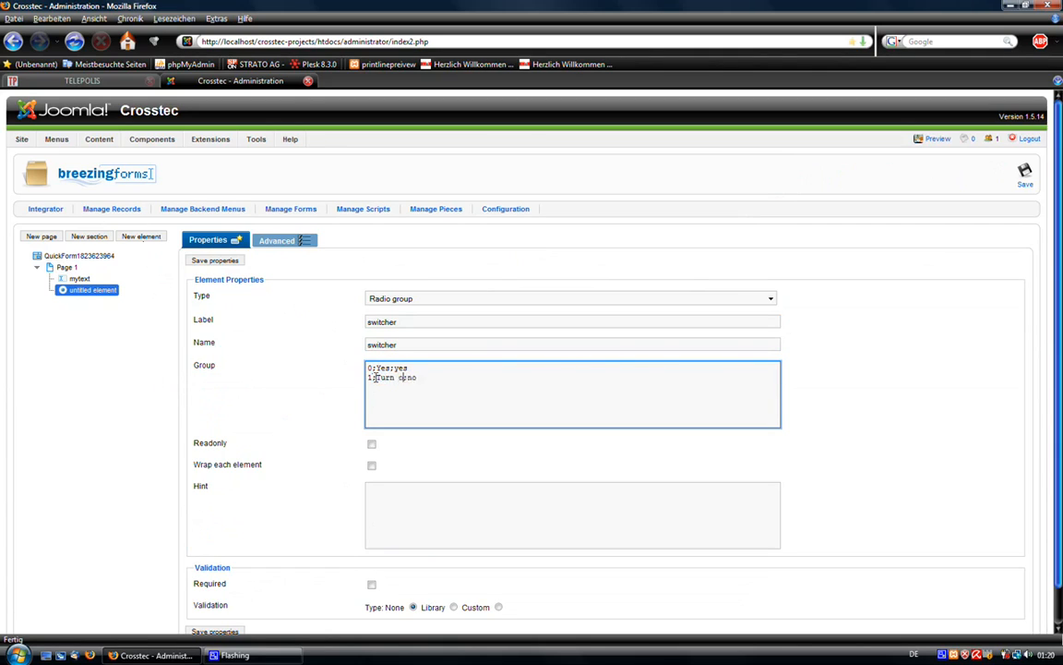
pyautogui.write('on;on')
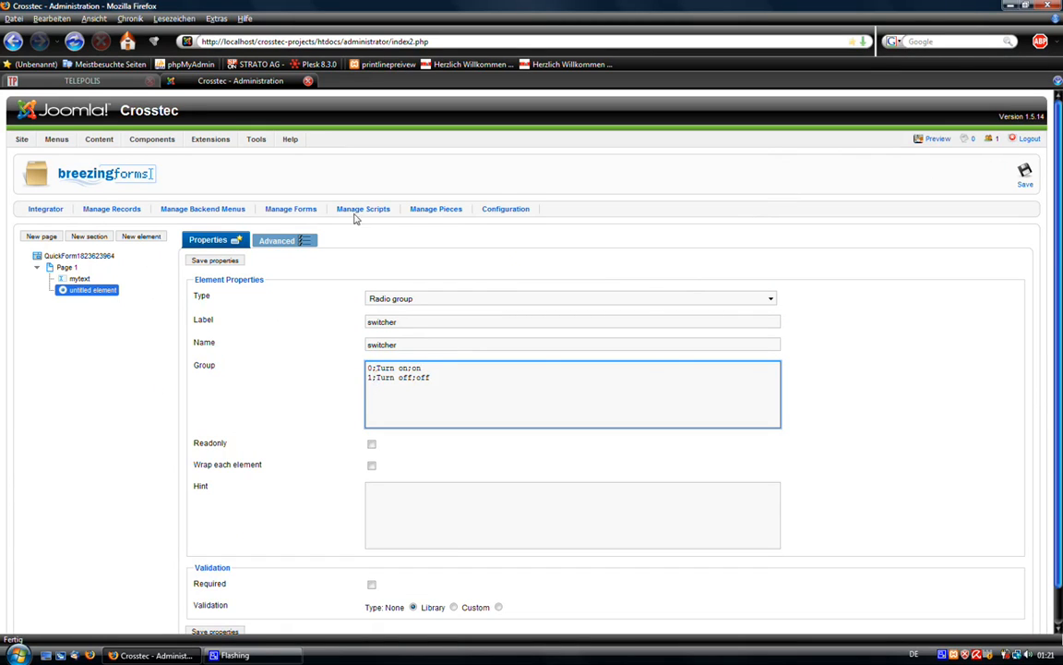
pyautogui.click(214, 258)
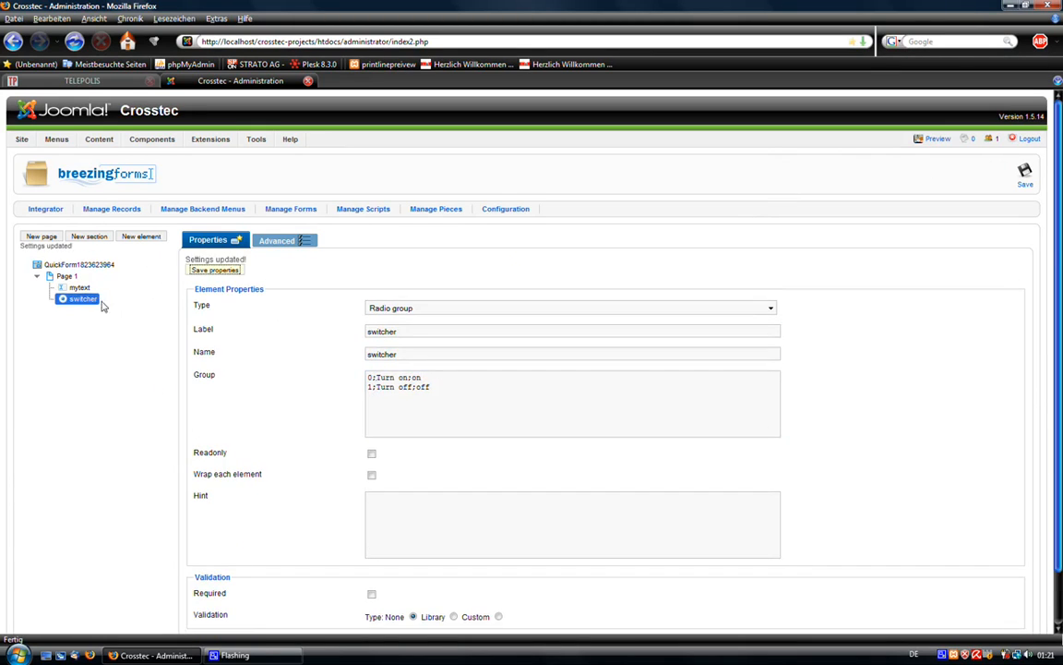
# Enter form visibility rules 'turn on element mytext if switcher is on' and '…off if off', and save.
pyautogui.click(78, 266)
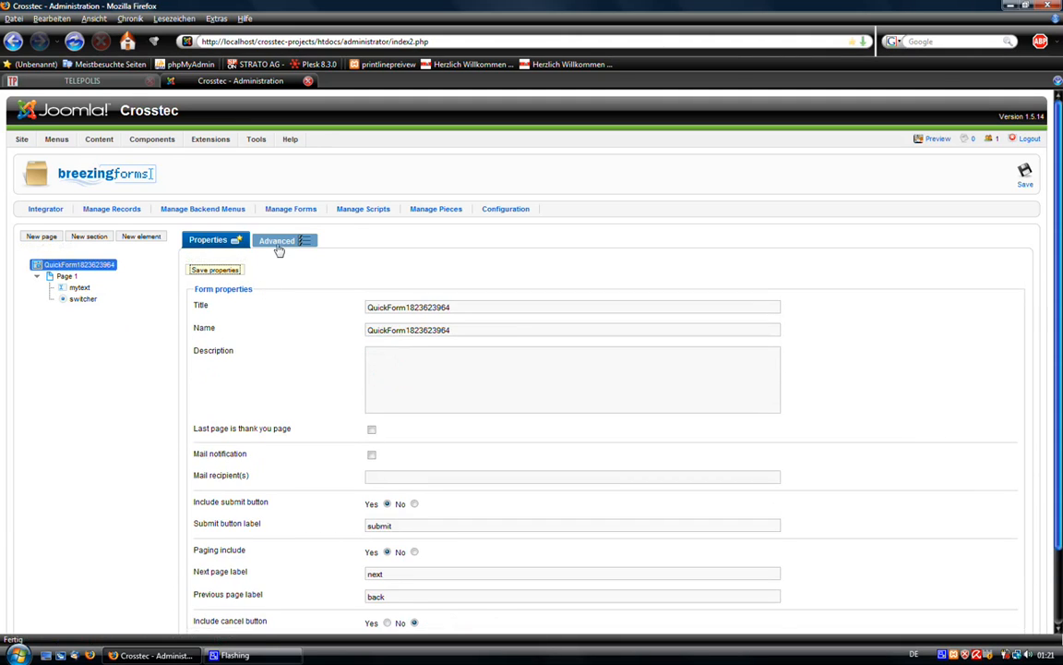
pyautogui.click(277, 240)
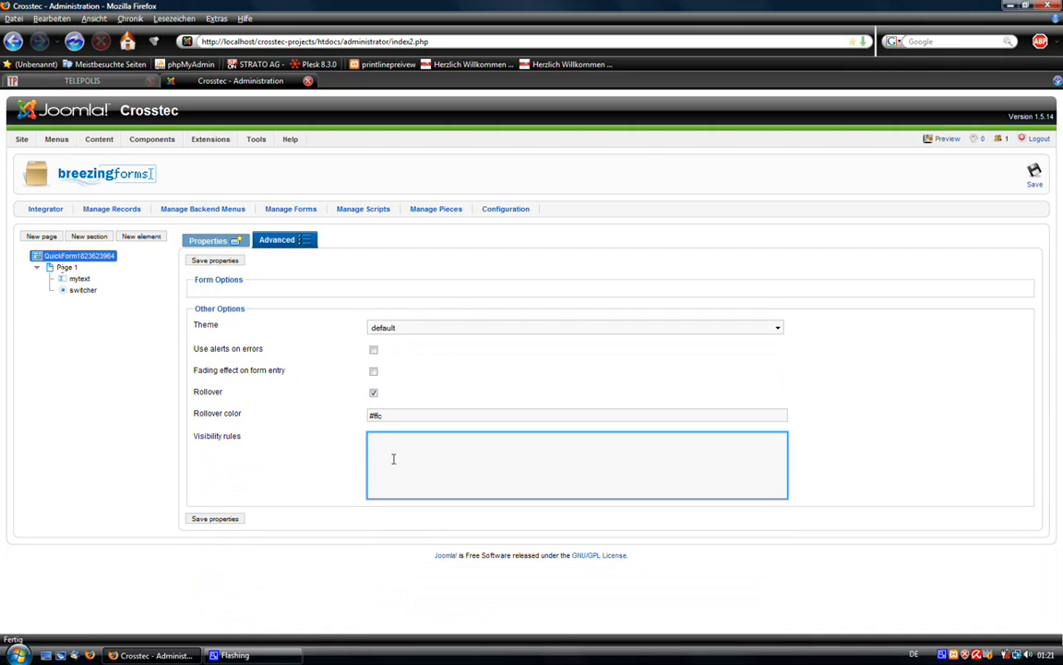
pyautogui.write('turn on')
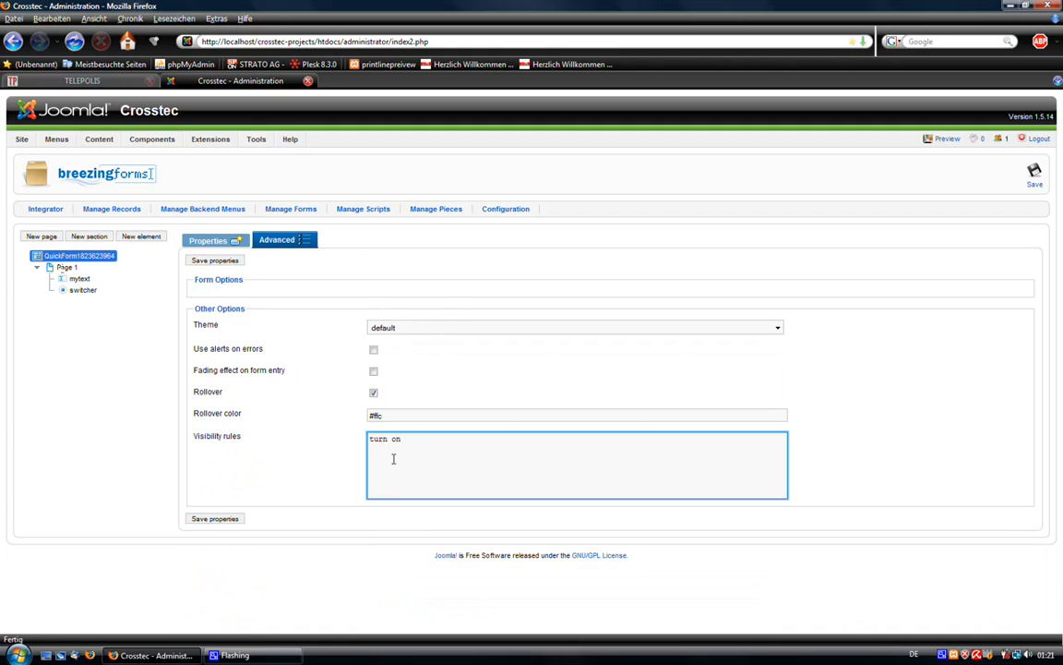
pyautogui.write('element')
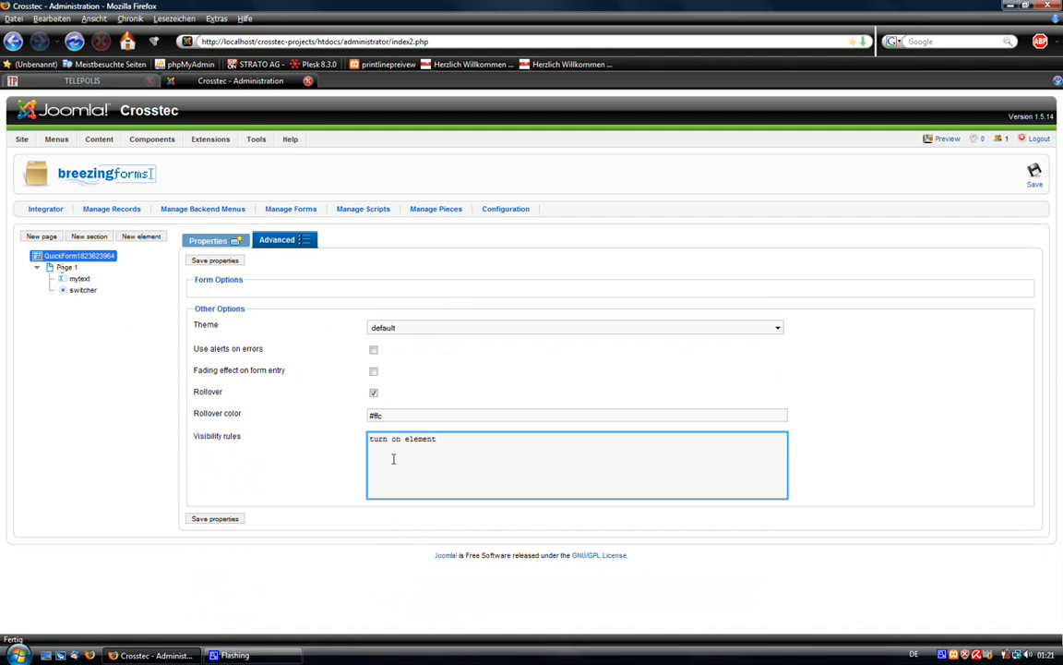
pyautogui.write('mytext i')
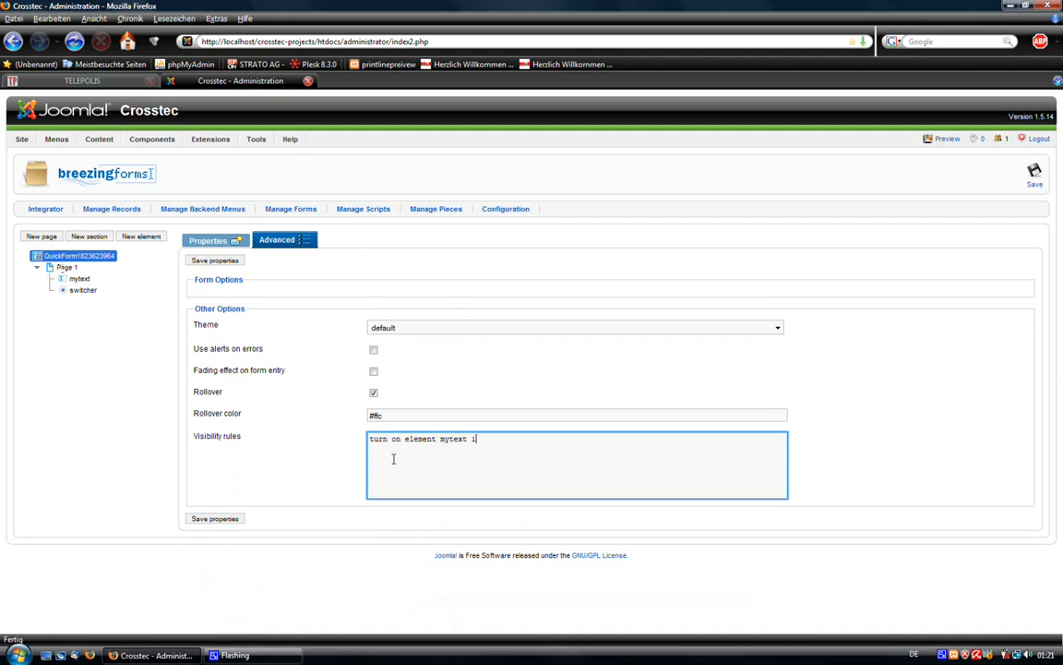
pyautogui.write('f swtiche')
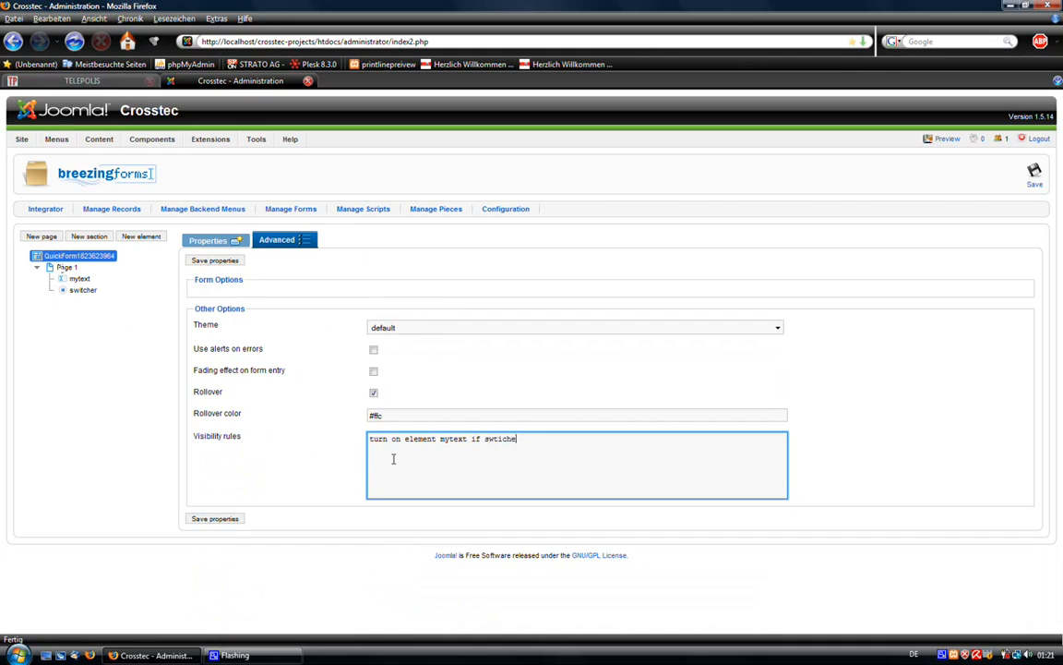
pyautogui.press('BackSpace')
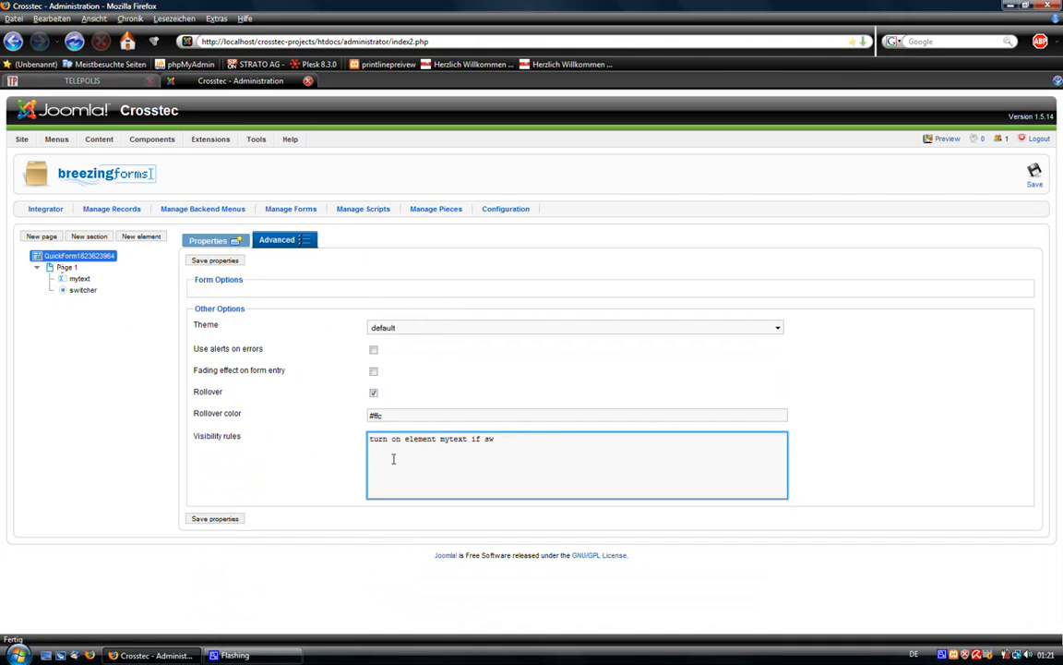
pyautogui.write('itcher is on')
pyautogui.write('turn o')
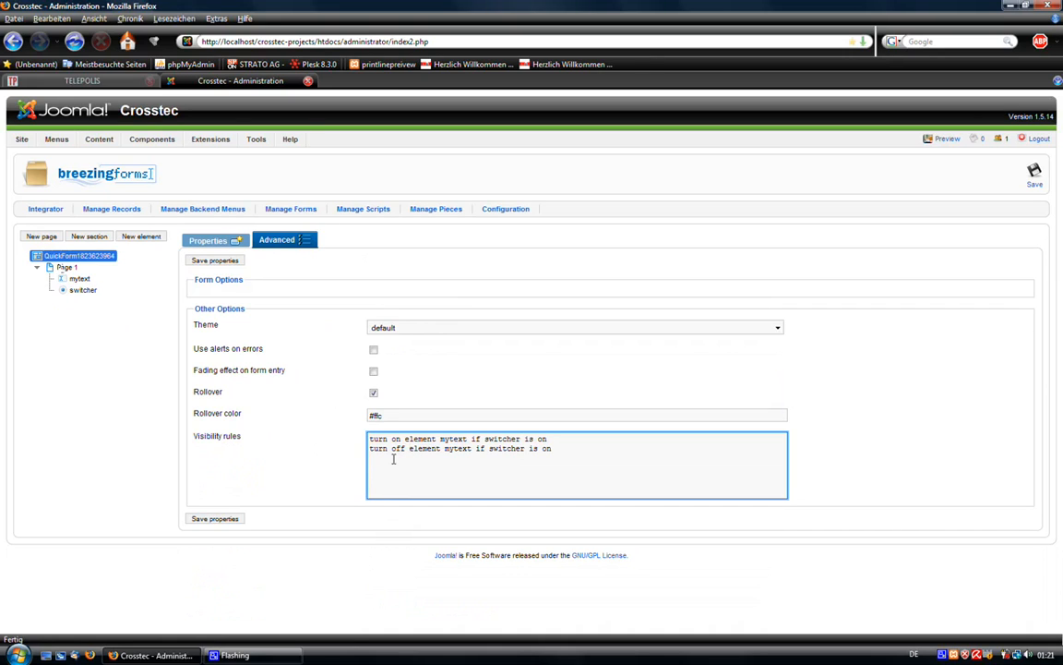
pyautogui.write('ff')
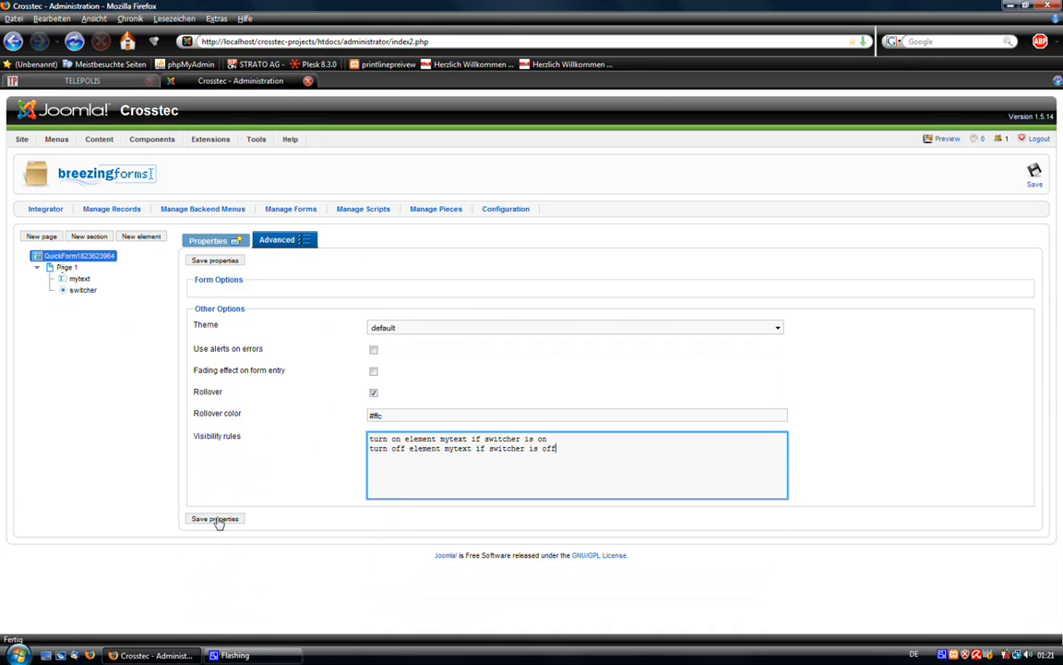
pyautogui.click(214, 517)
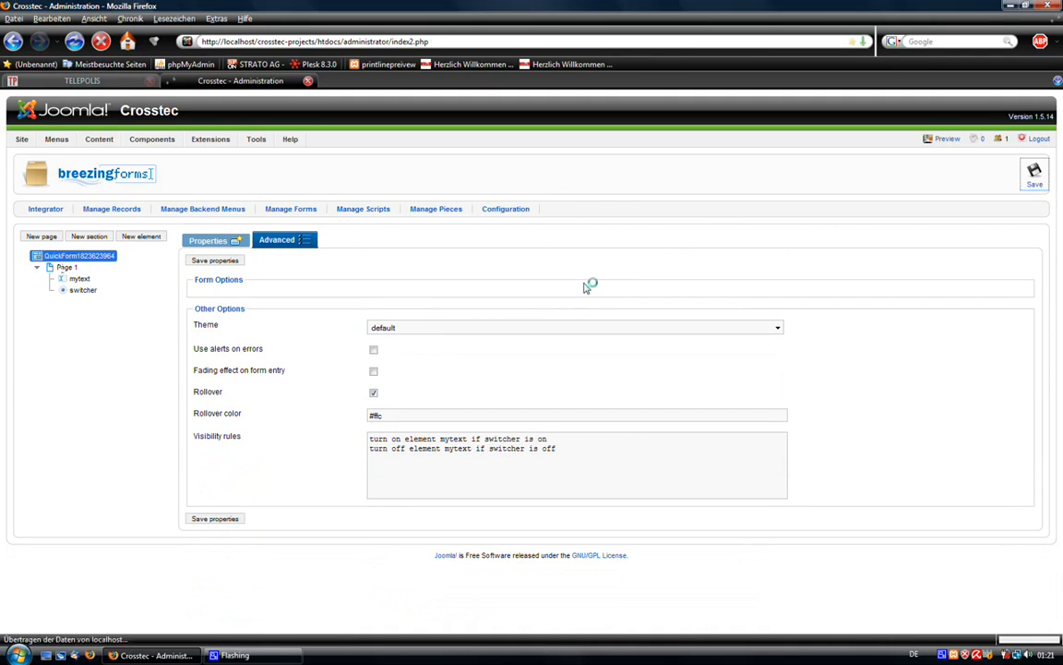
pyautogui.click(207, 240)
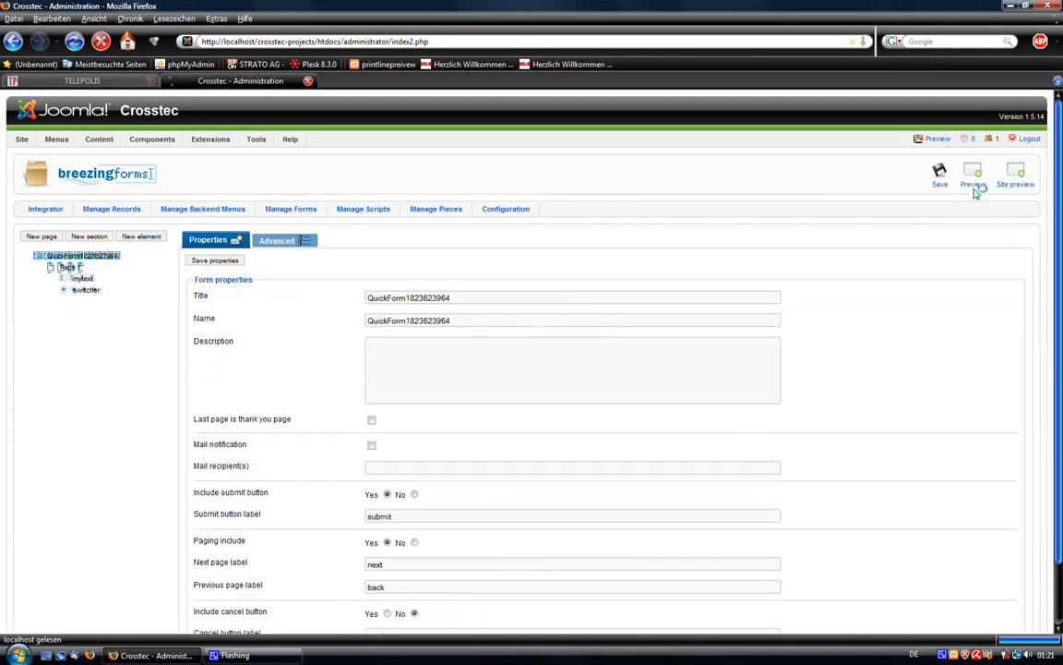
pyautogui.click(973, 176)
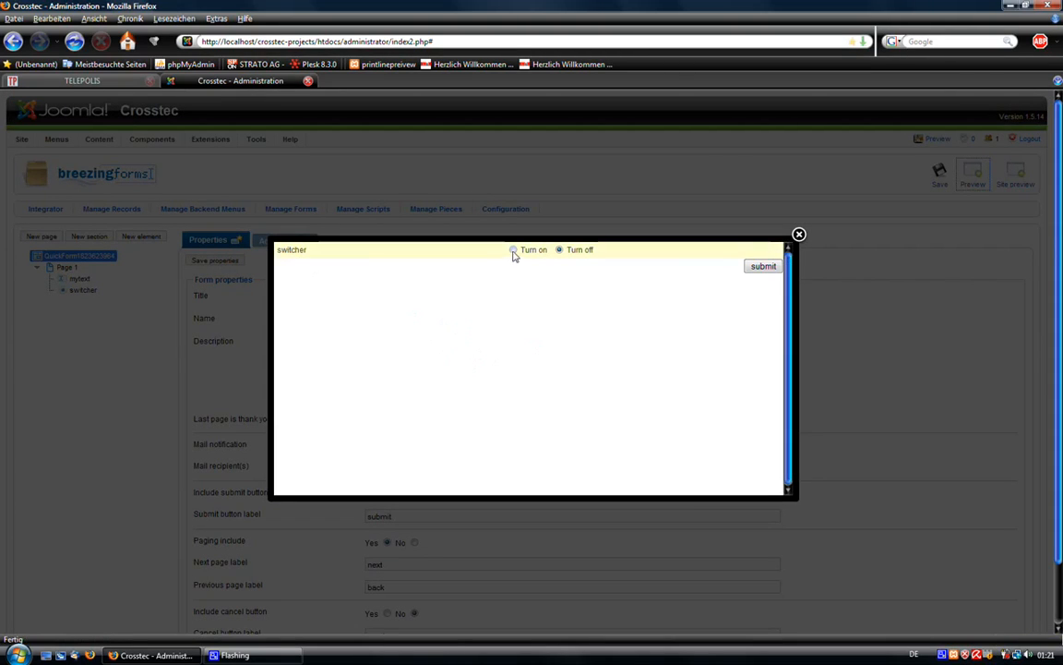
pyautogui.click(559, 249)
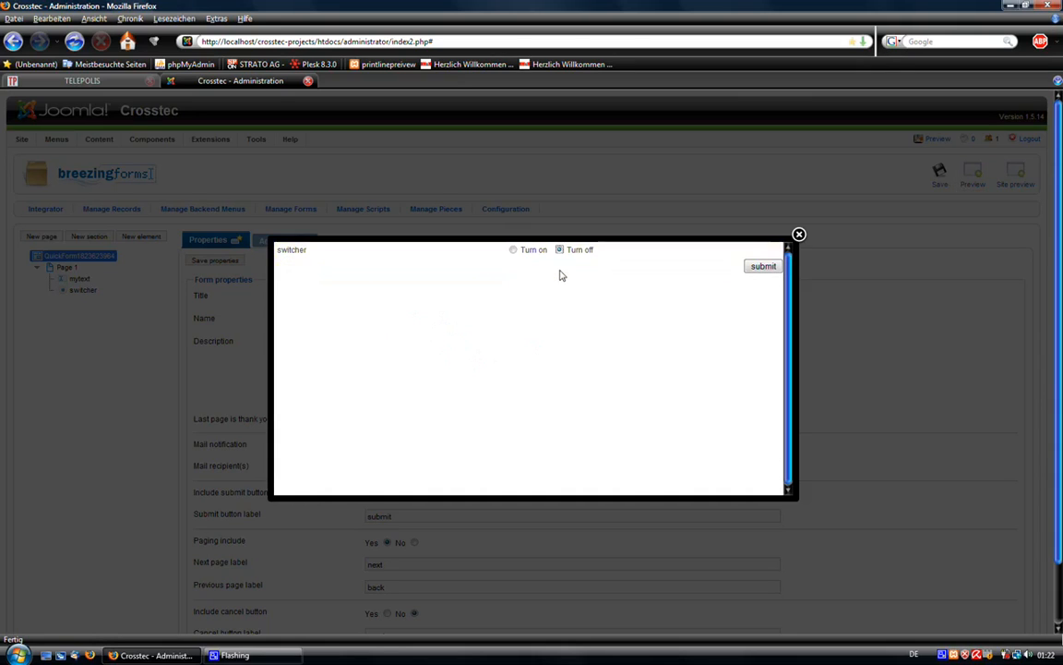
pyautogui.click(513, 249)
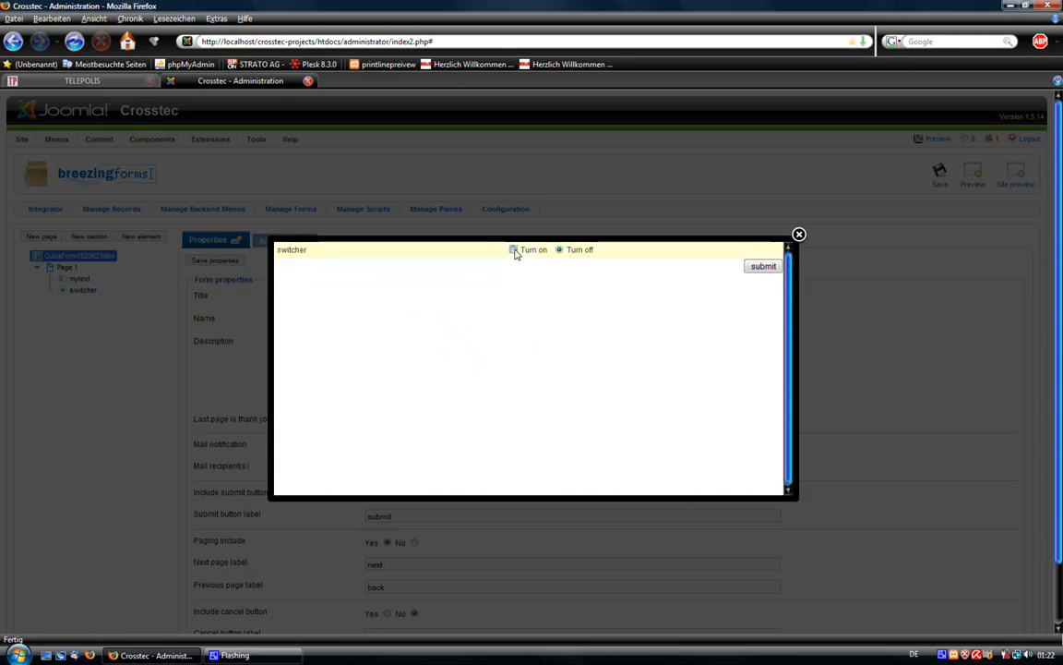
pyautogui.click(560, 249)
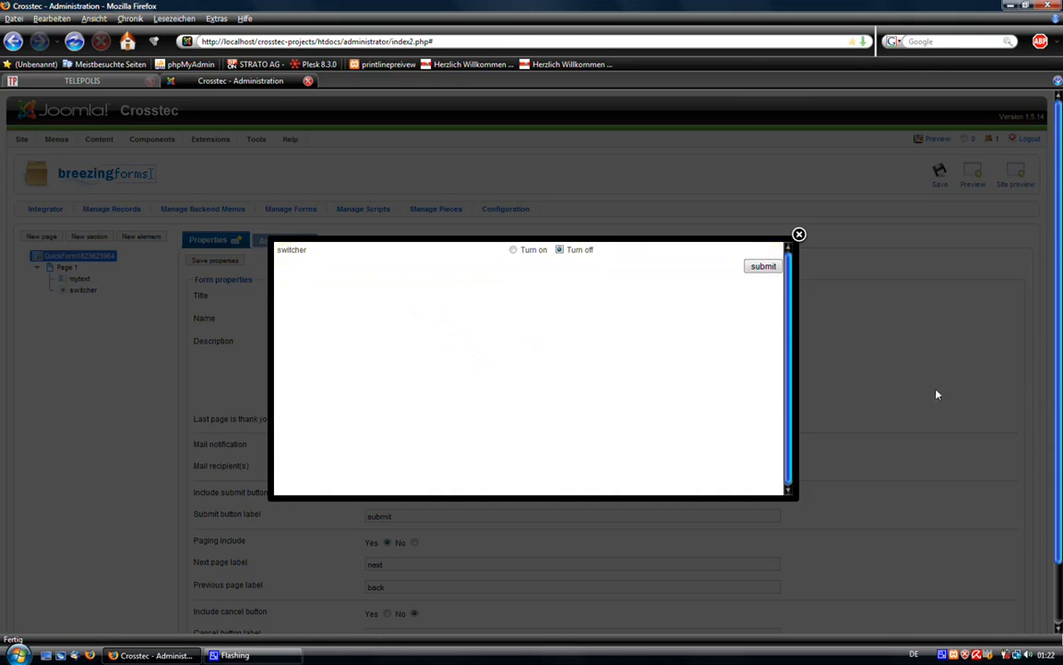
pyautogui.click(798, 233)
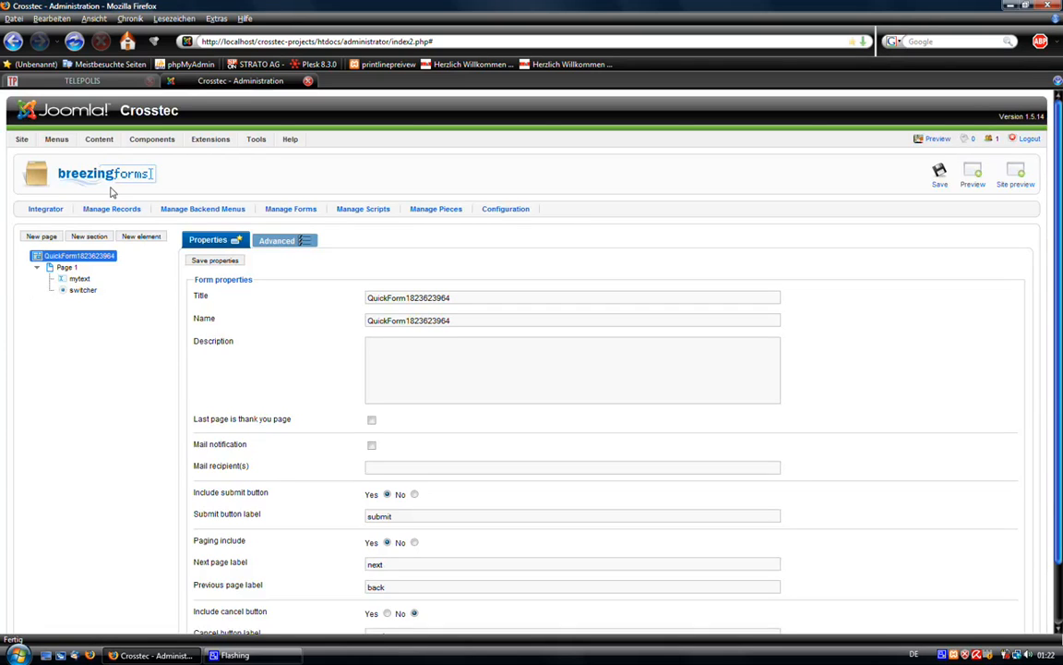
pyautogui.click(79, 277)
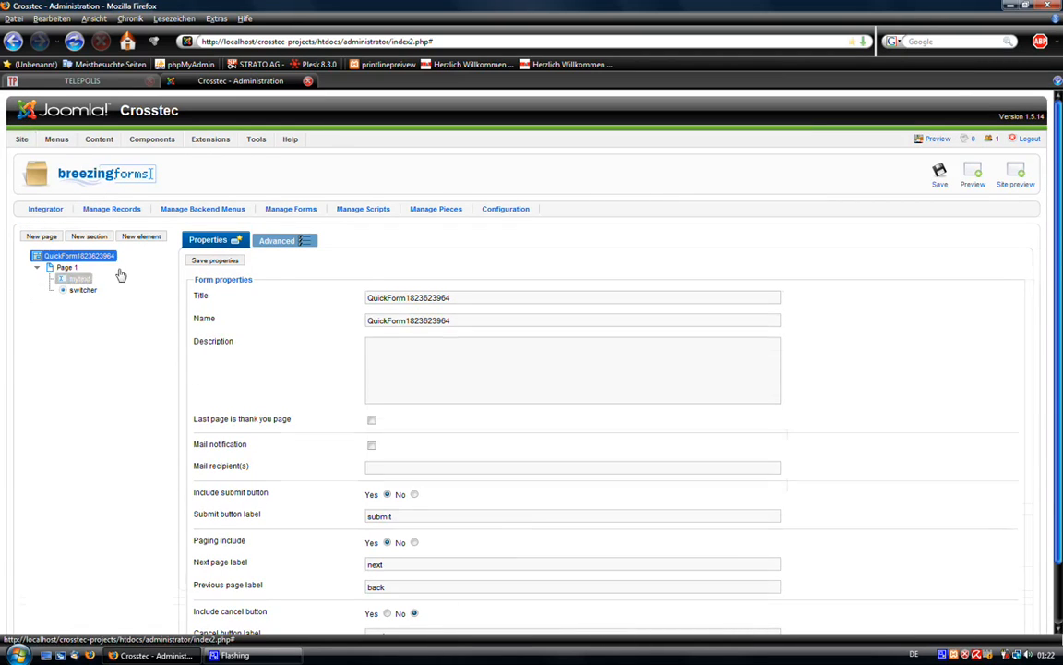
# Make mytext required with the ff_valuenotempty check and error 'Please enter a text', then save the form.
pyautogui.click(78, 277)
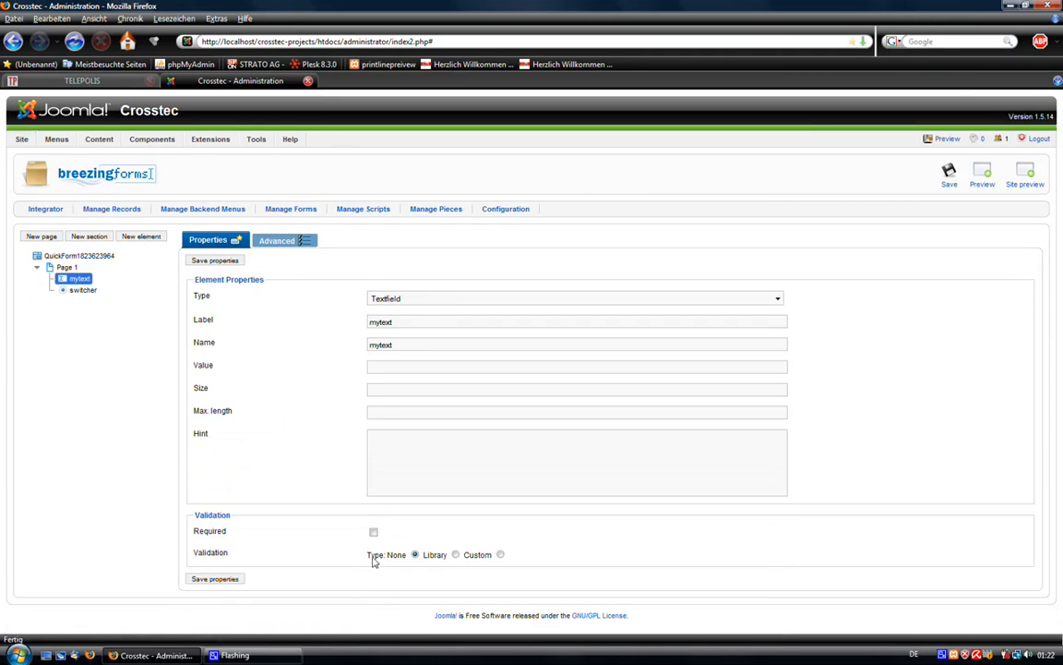
pyautogui.click(373, 532)
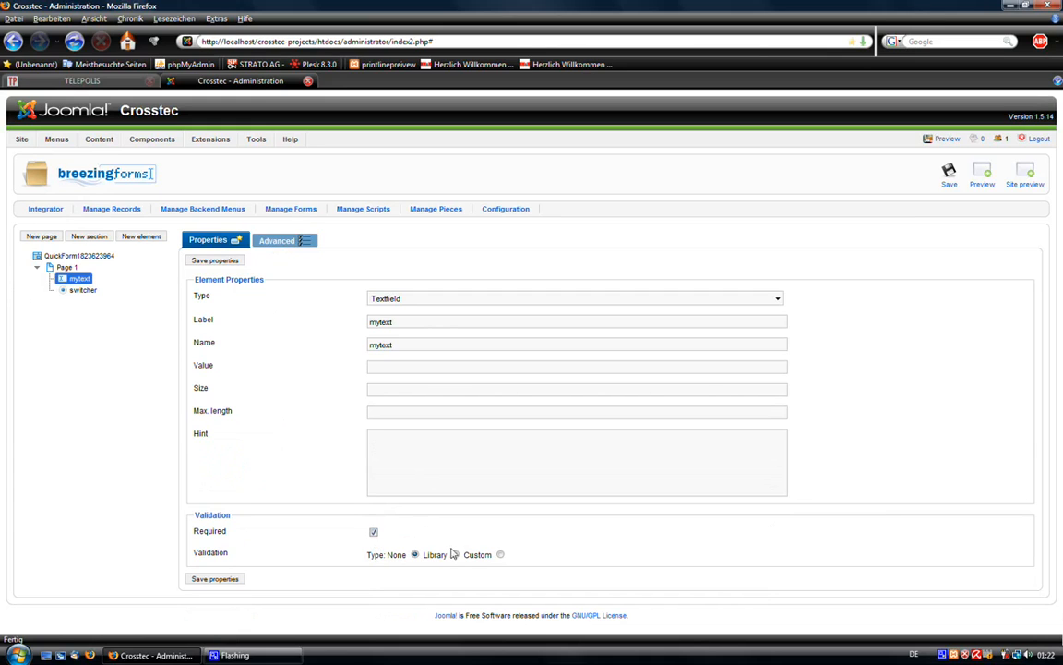
pyautogui.click(434, 554)
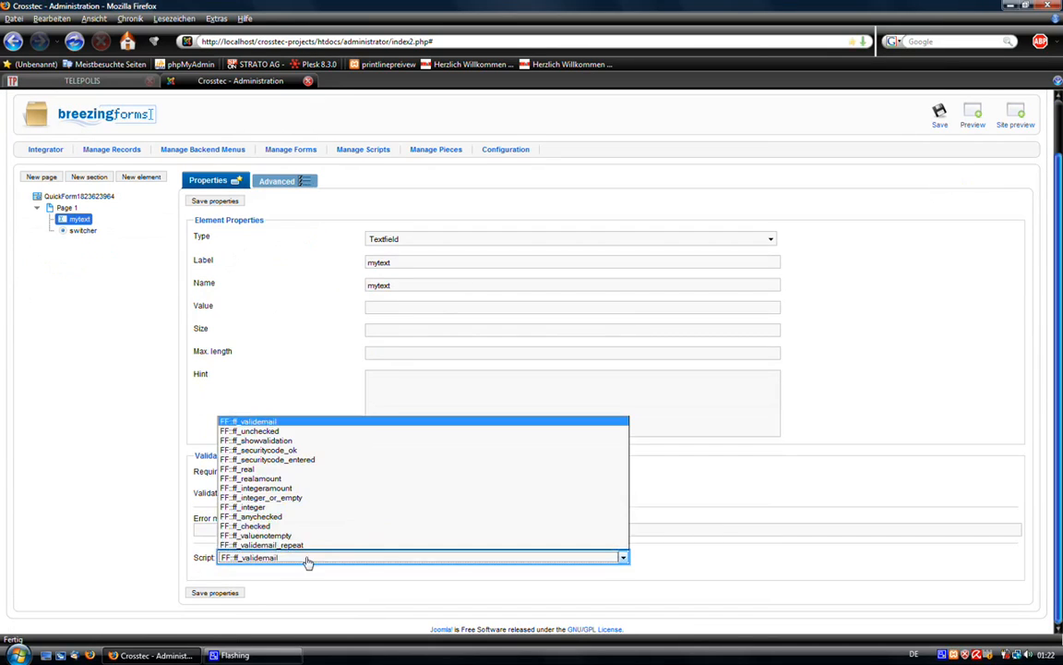
pyautogui.click(255, 536)
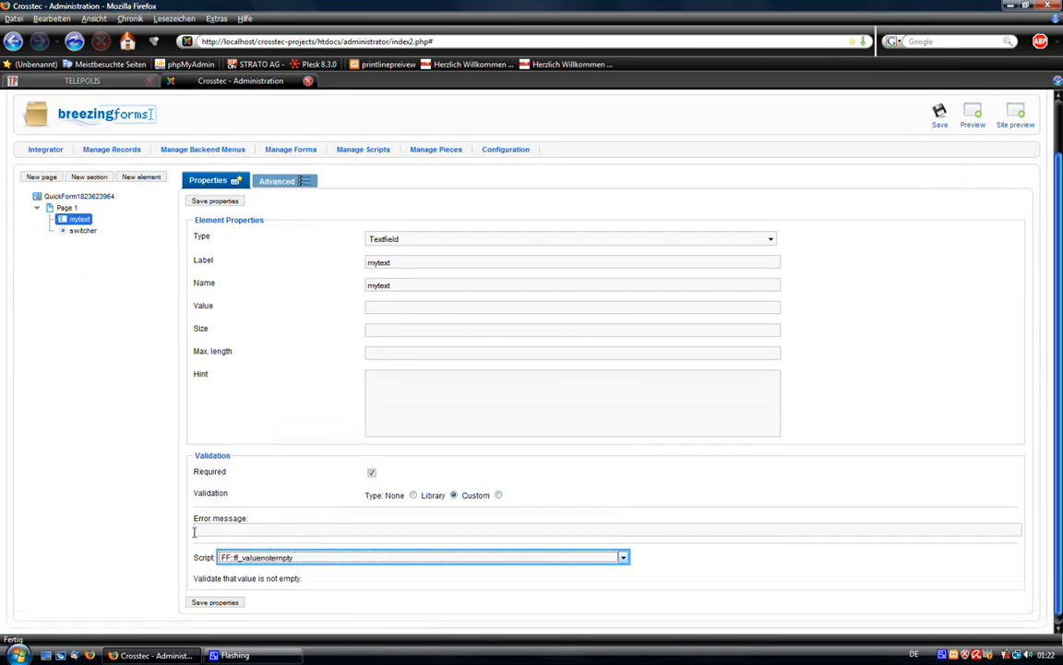
pyautogui.write('Please enter a text!')
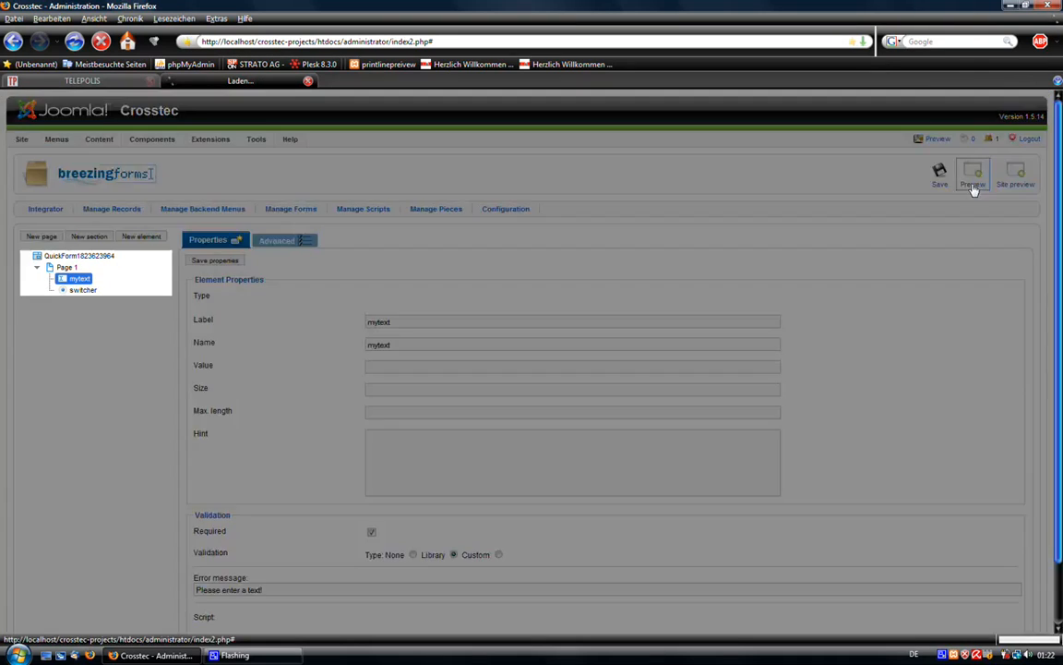
pyautogui.click(982, 175)
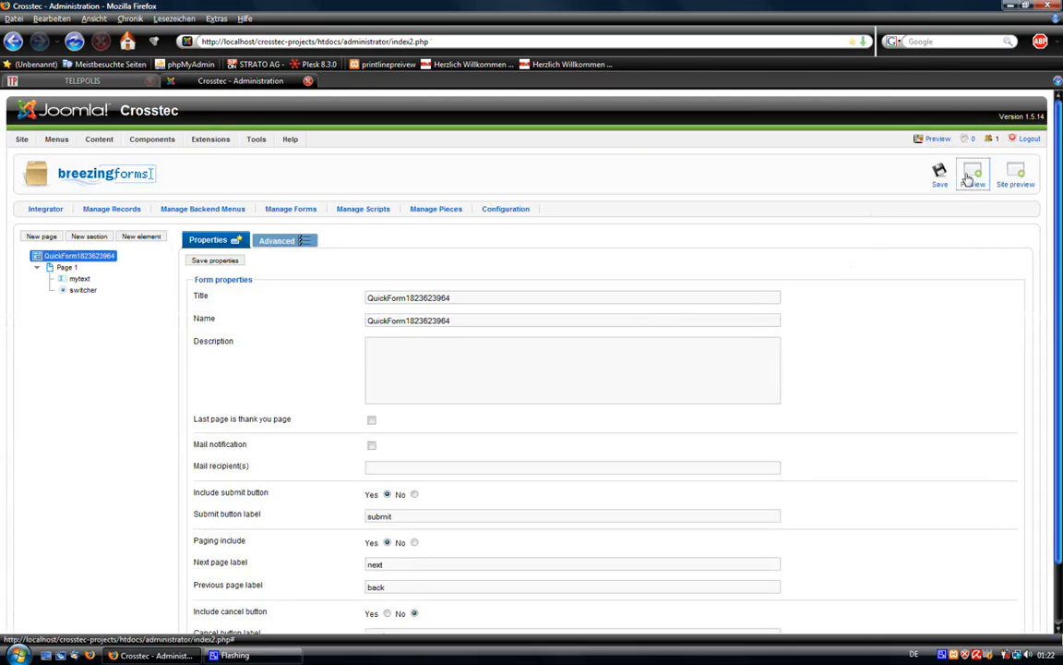
pyautogui.click(940, 175)
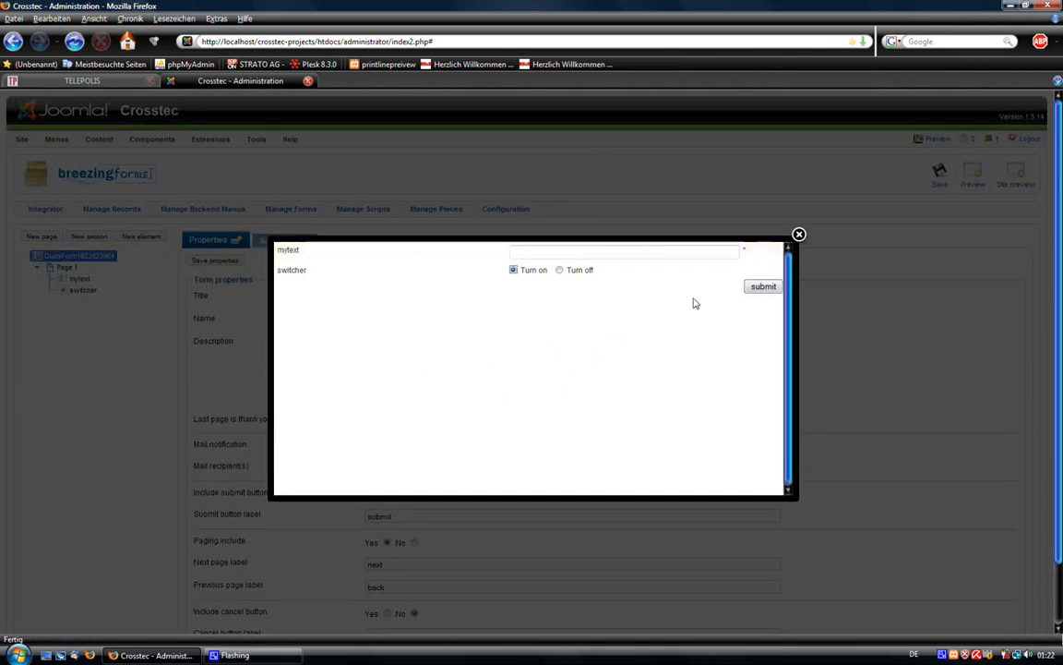
pyautogui.click(764, 286)
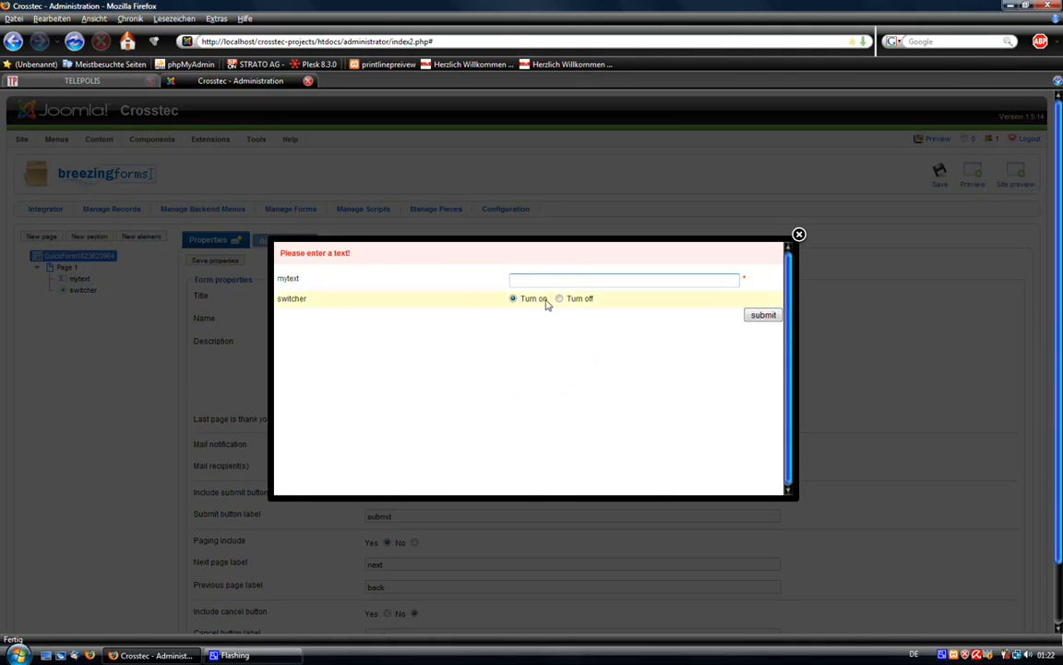
pyautogui.click(559, 300)
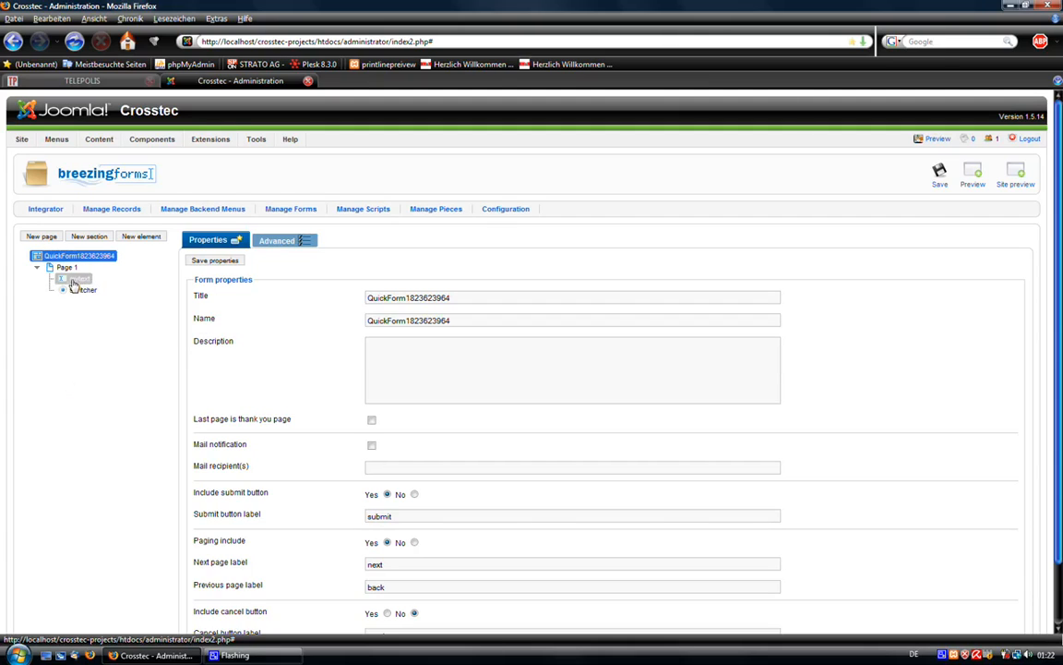
# Delete mytext and switcher, add a new section to Page 1, and switch the form theme to gmtheme.
pyautogui.rightClick(78, 277)
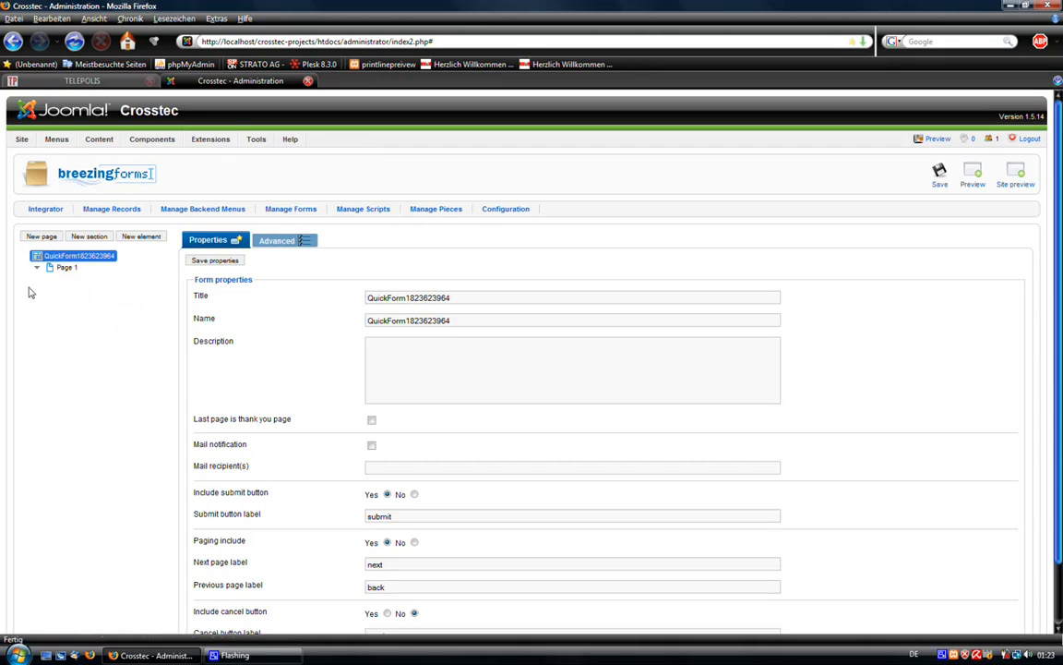
pyautogui.click(66, 266)
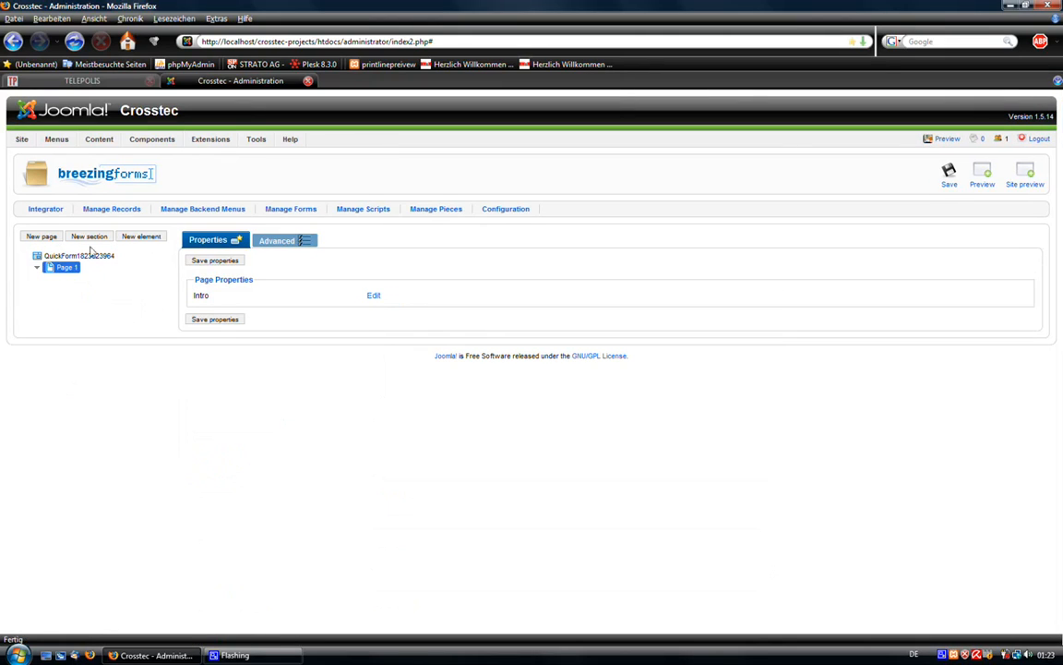
pyautogui.click(89, 236)
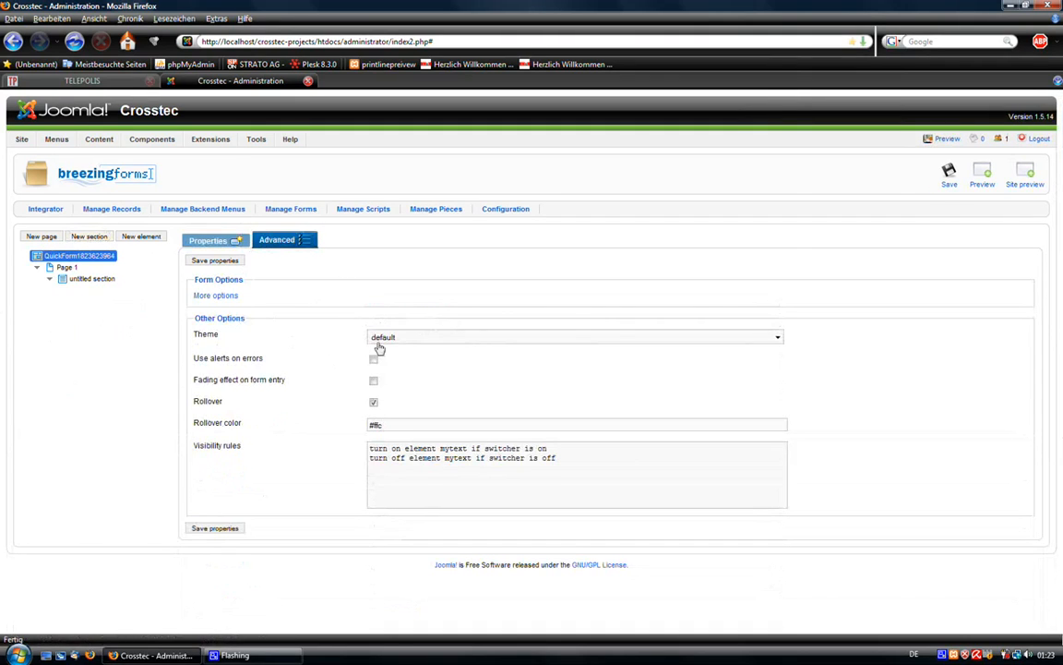
pyautogui.click(573, 336)
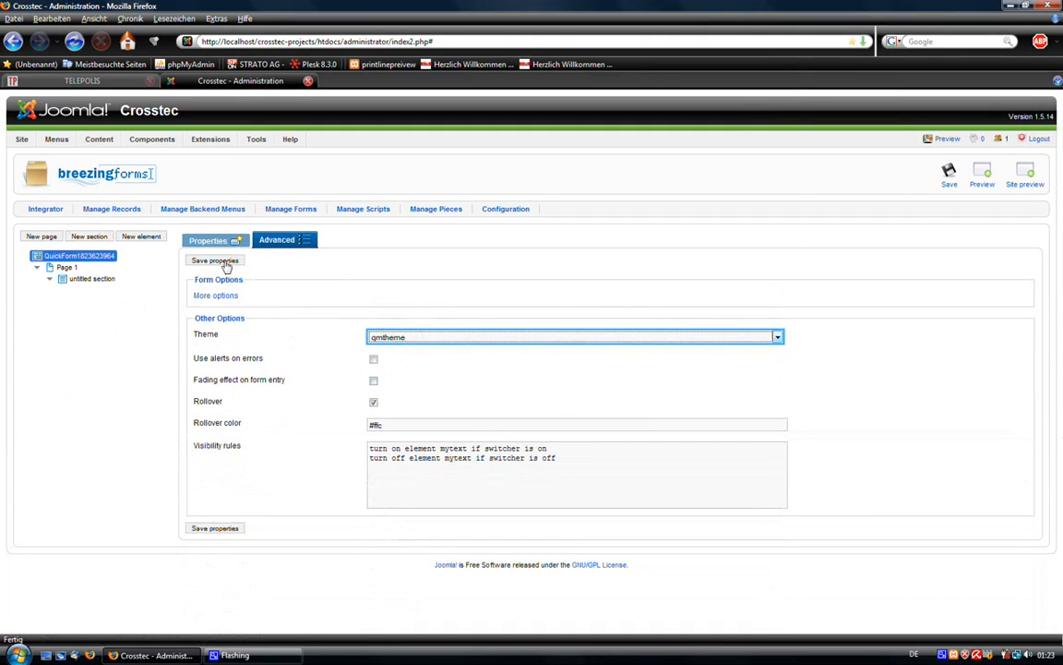
pyautogui.click(214, 259)
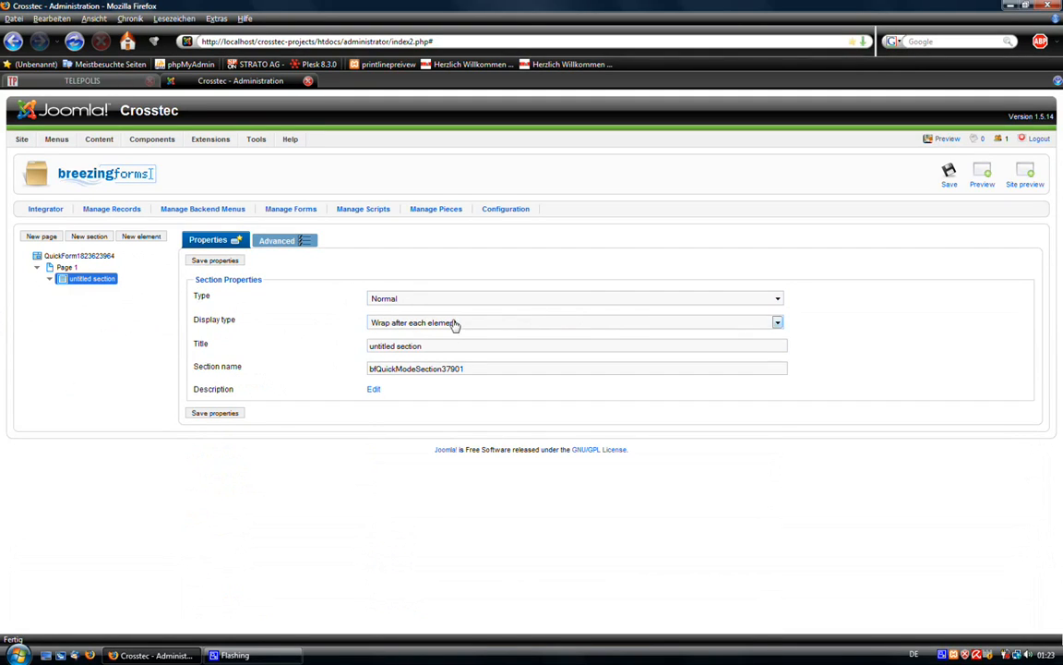
# Set the untitled section's type to Fieldset and save its properties.
pyautogui.click(574, 321)
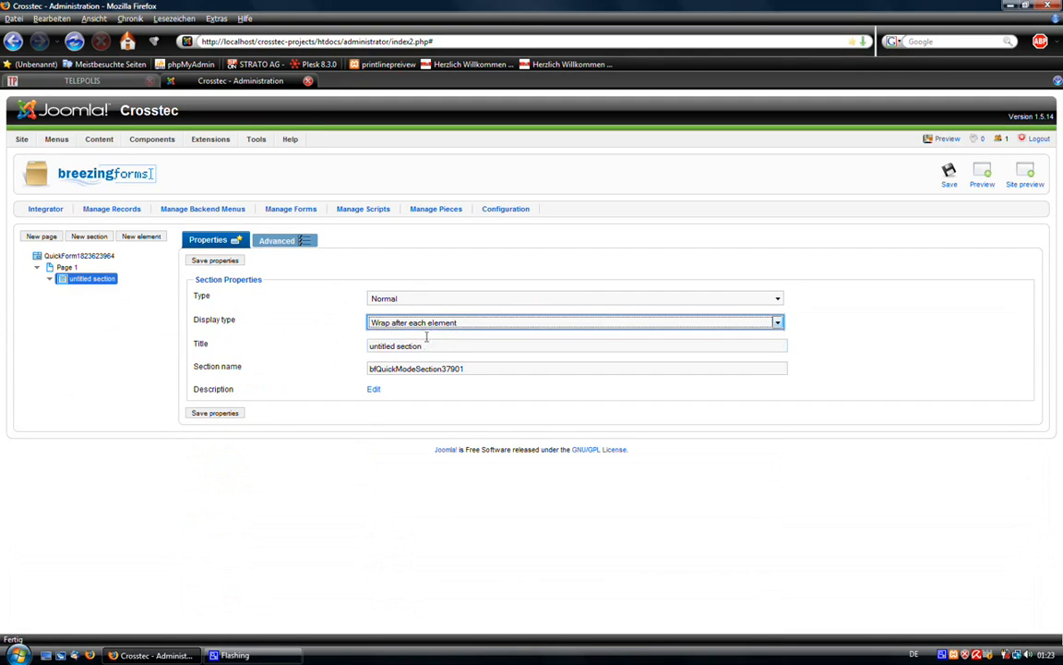
pyautogui.click(572, 300)
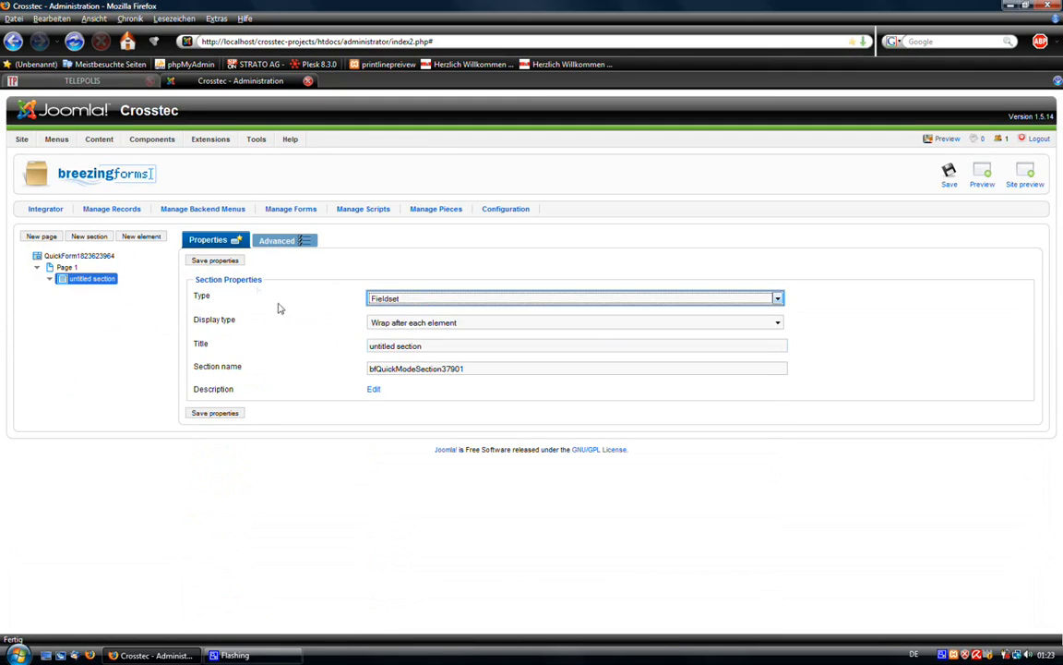
pyautogui.click(214, 259)
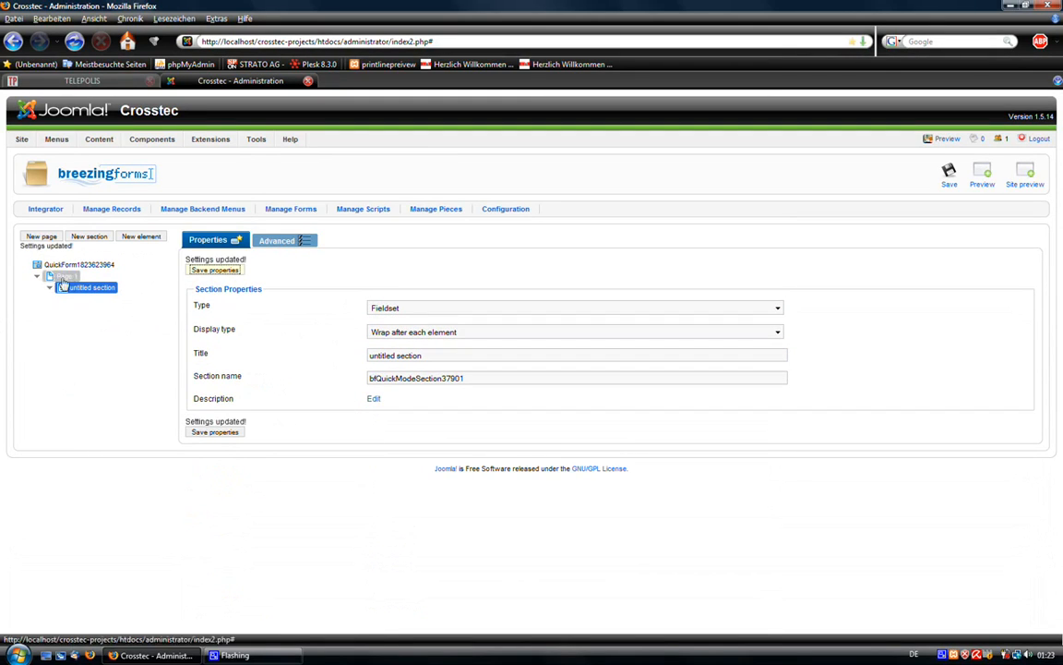
# Add a radio group switcher with options Add more information and Less information, and save it.
pyautogui.click(140, 236)
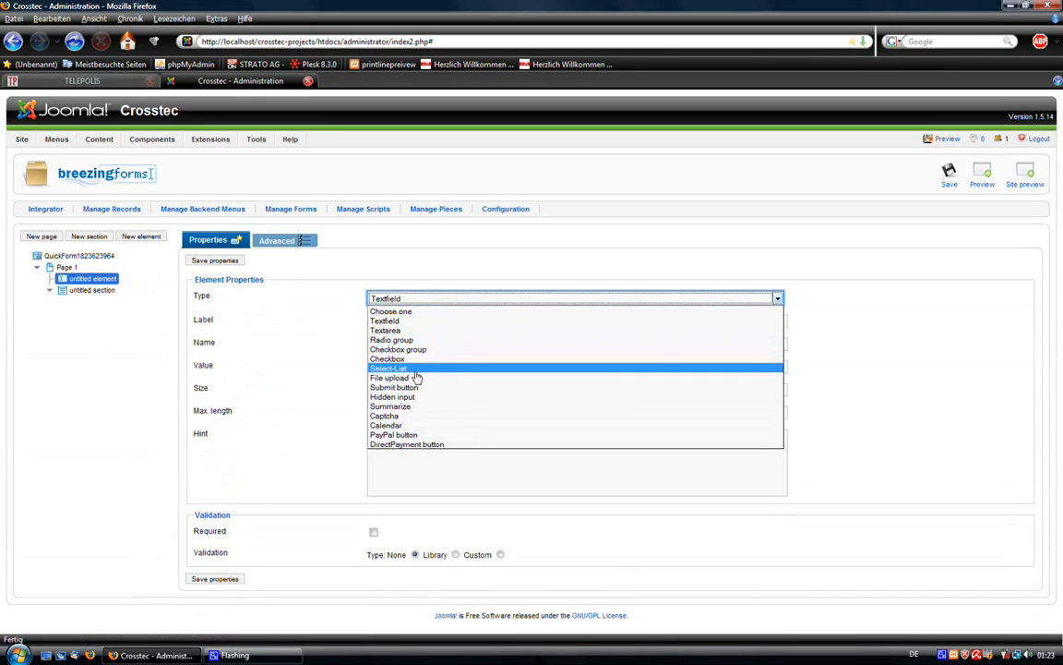
pyautogui.click(399, 349)
pyautogui.write('s')
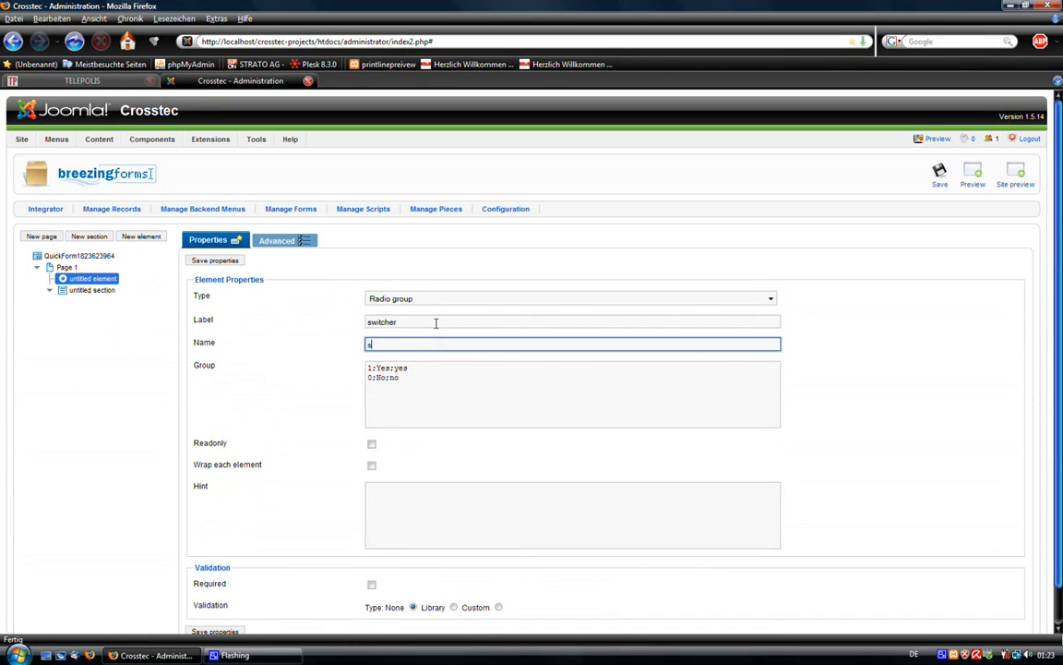
pyautogui.write('witcher')
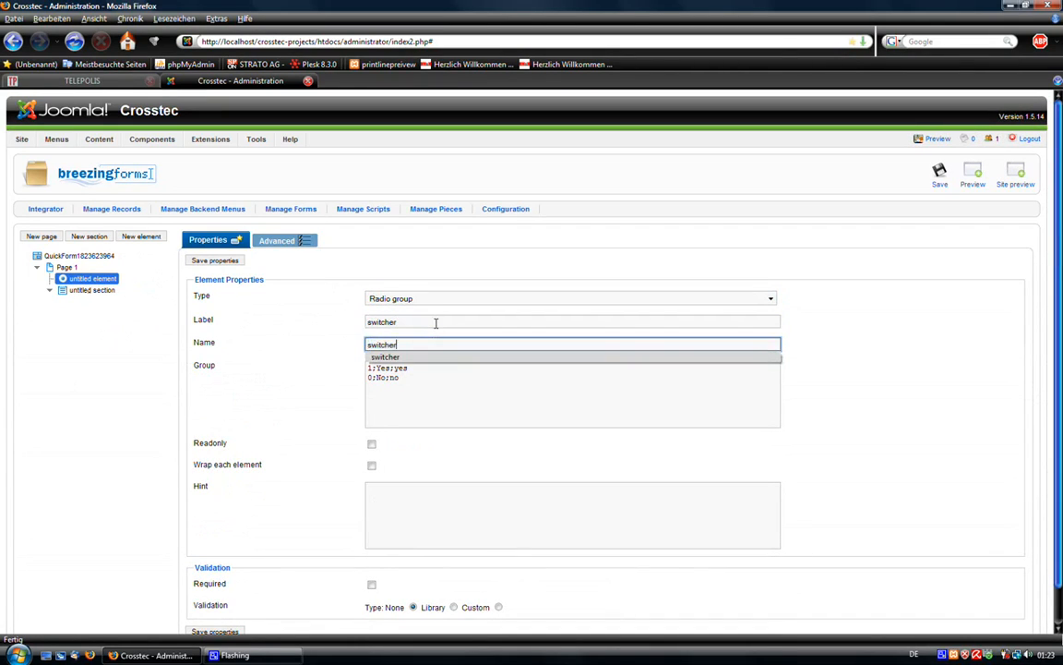
pyautogui.click(572, 367)
pyautogui.write('Add ')
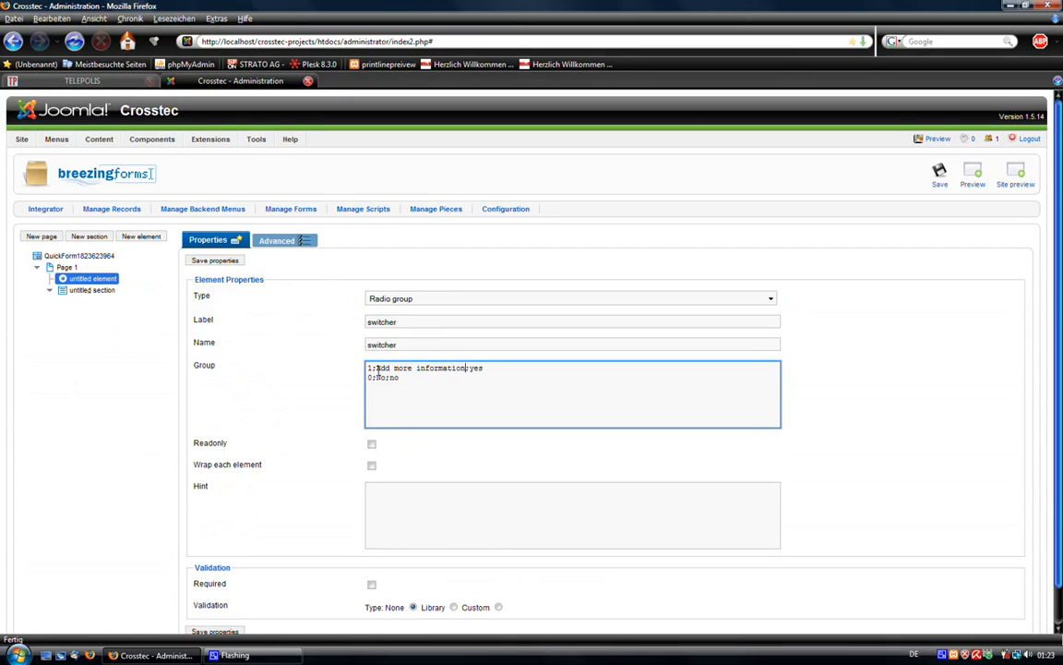
pyautogui.write('more')
pyautogui.click(572, 376)
pyautogui.write('Less information')
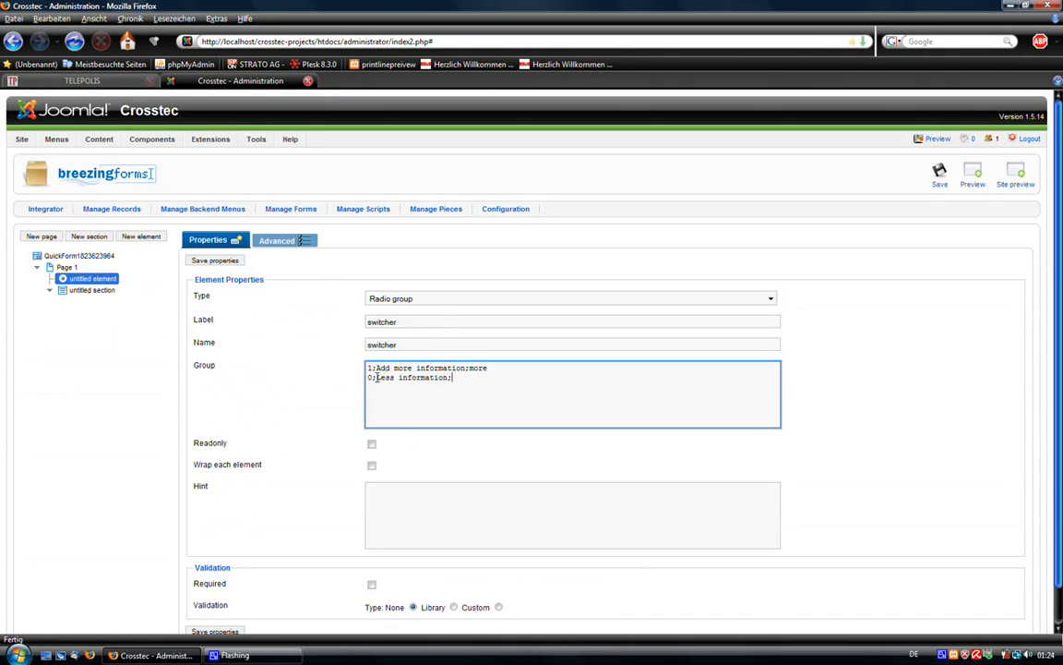
pyautogui.write('less')
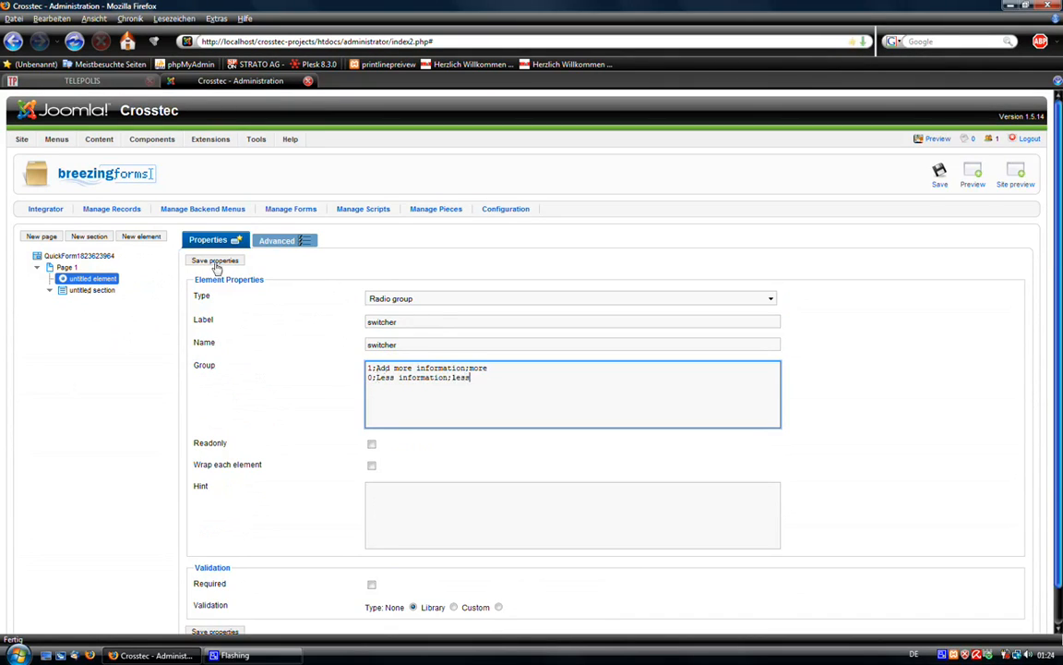
pyautogui.click(215, 259)
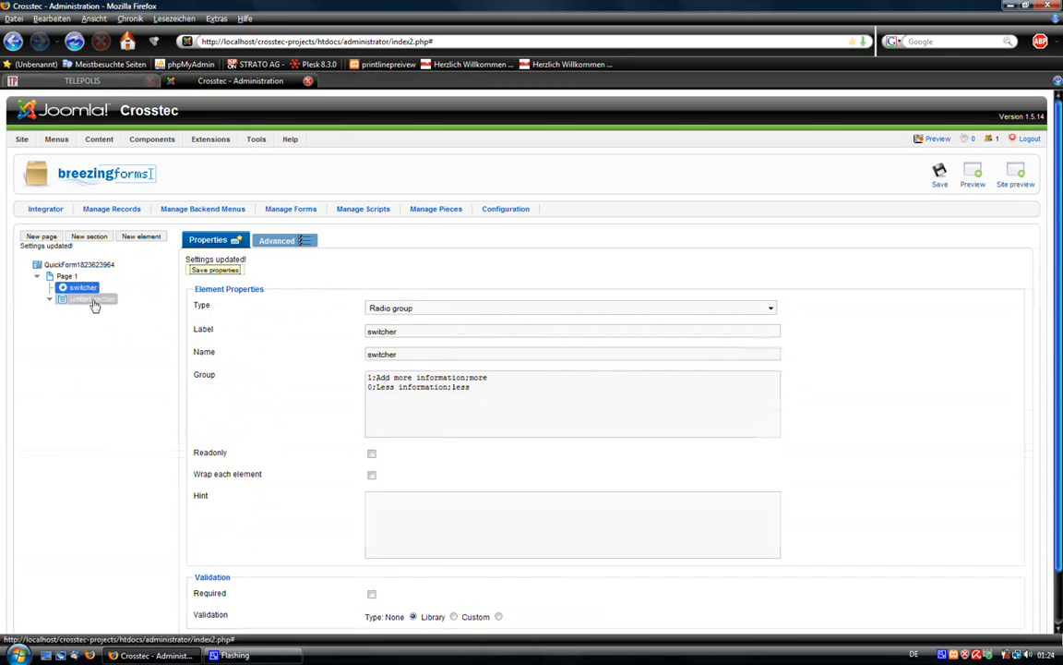
# Name the untitled section mysection.
pyautogui.click(92, 299)
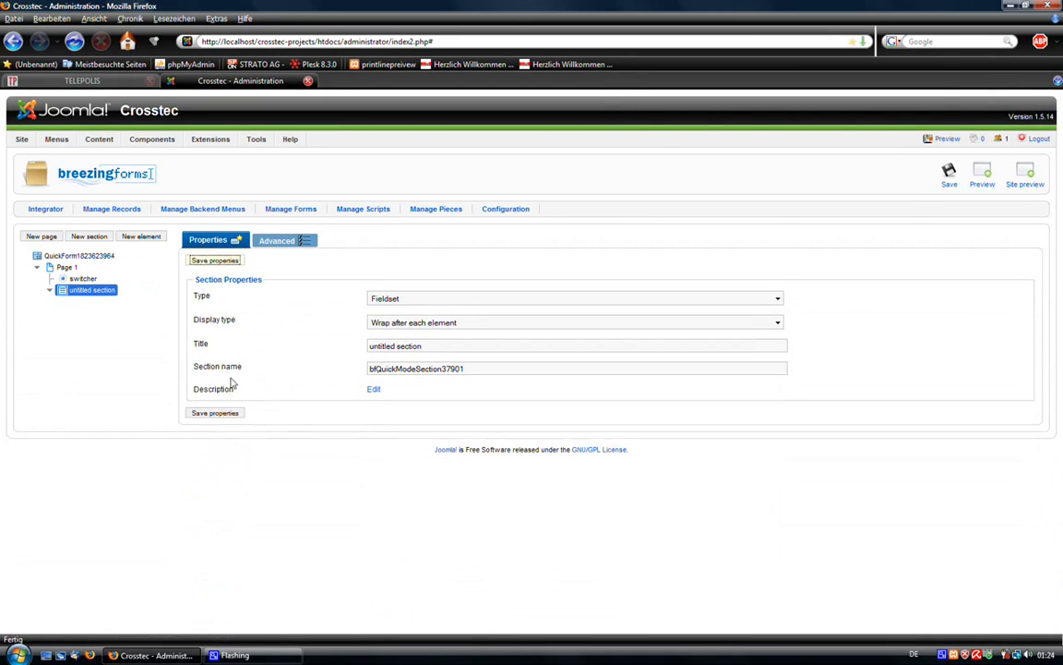
pyautogui.click(576, 367)
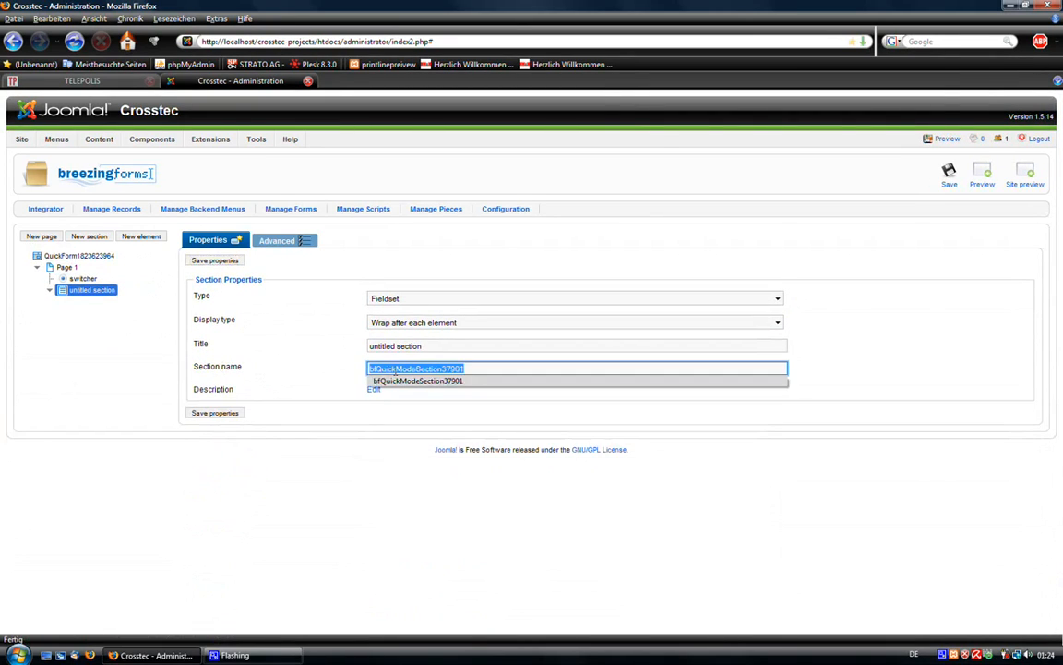
pyautogui.write('mysection')
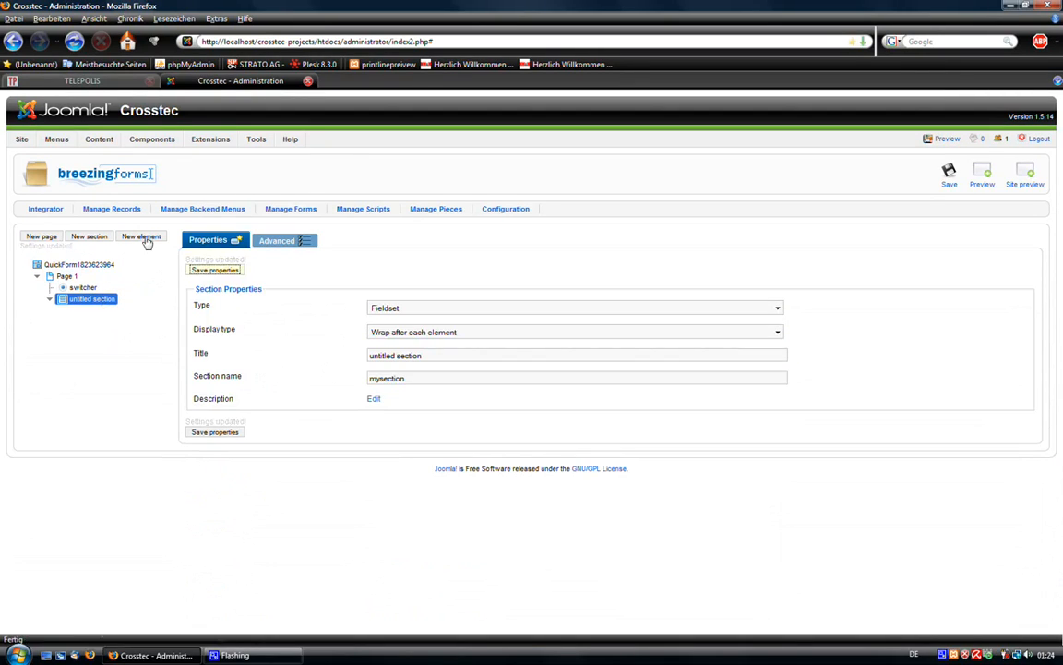
# Add two text fields, text1 and text2, inside the section and save them.
pyautogui.click(141, 237)
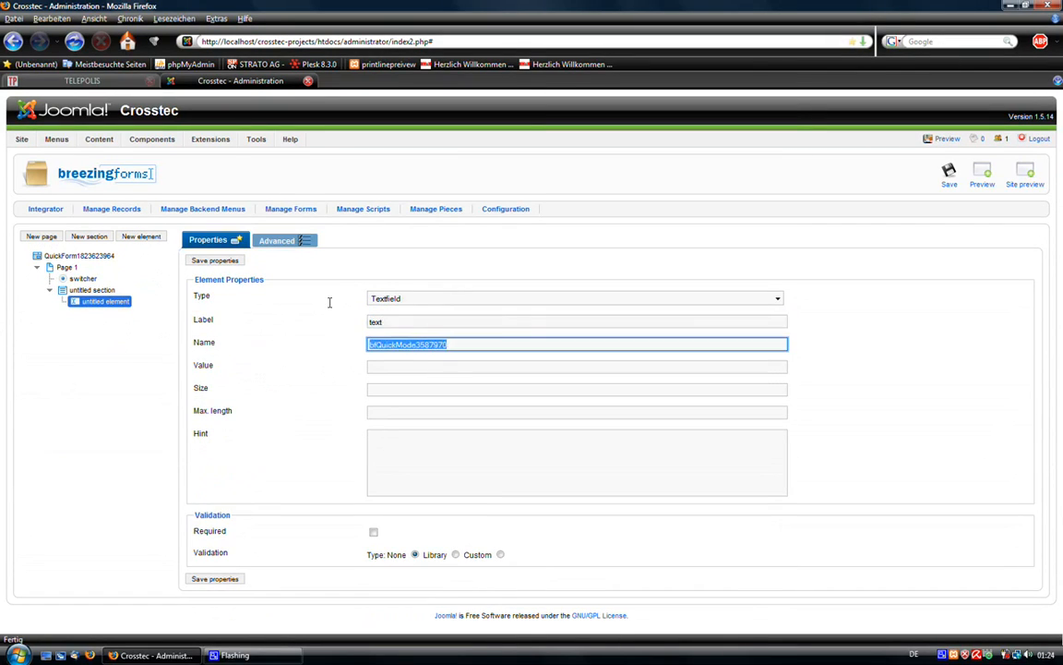
pyautogui.write('text1')
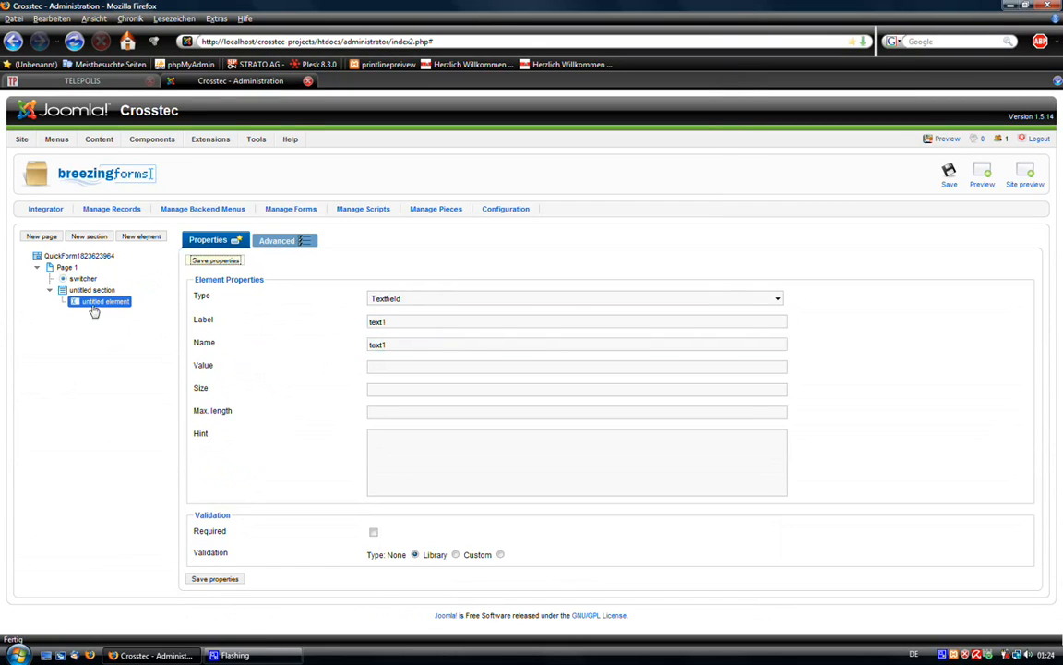
pyautogui.click(92, 290)
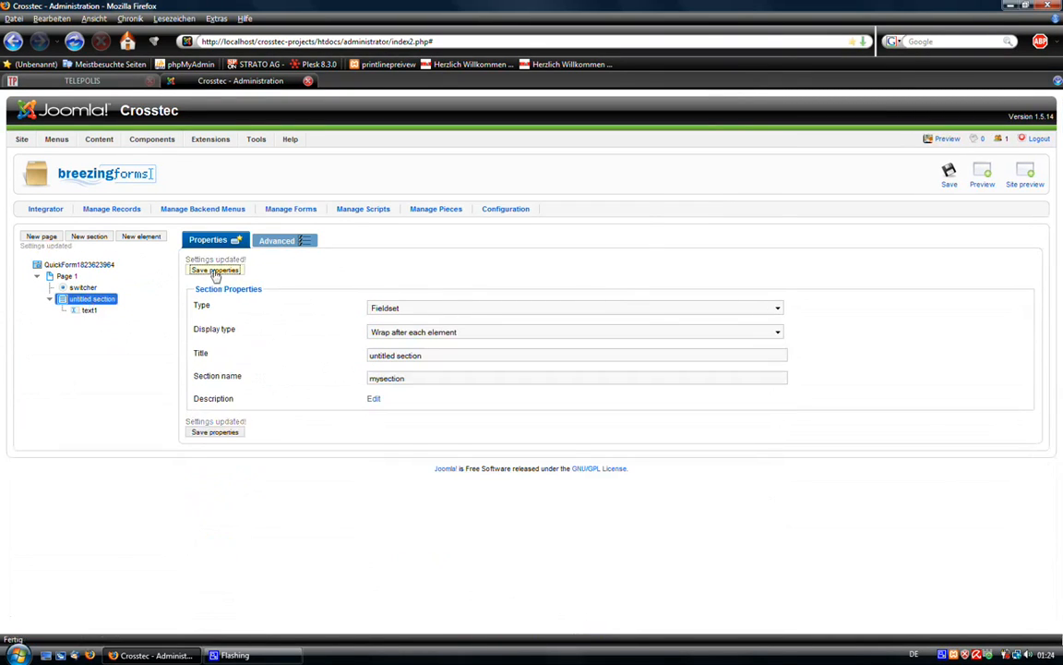
pyautogui.click(140, 236)
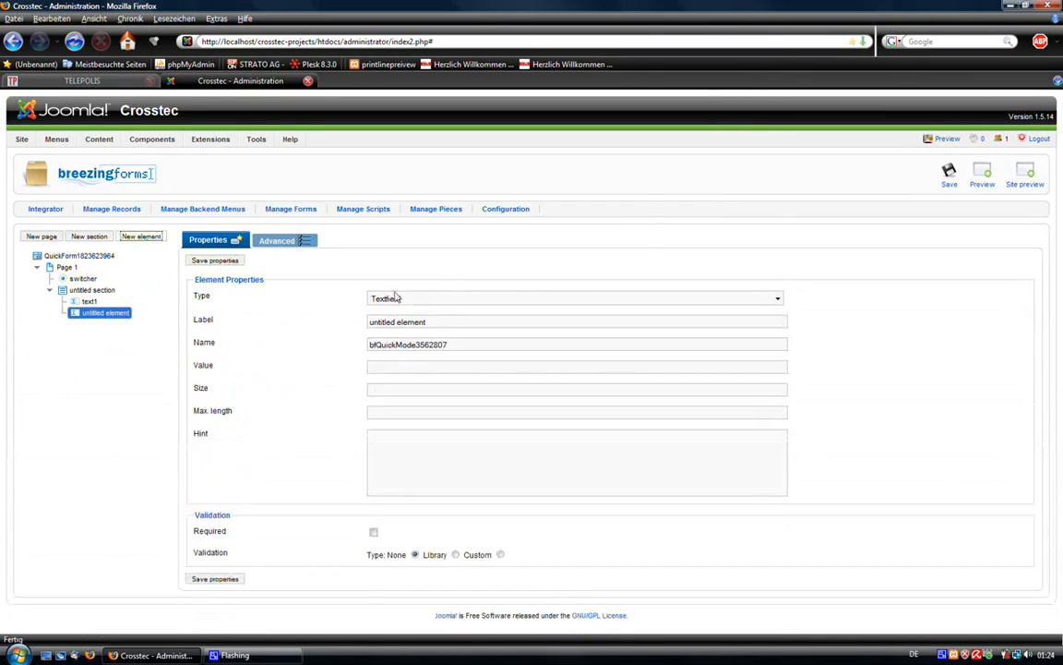
pyautogui.click(577, 321)
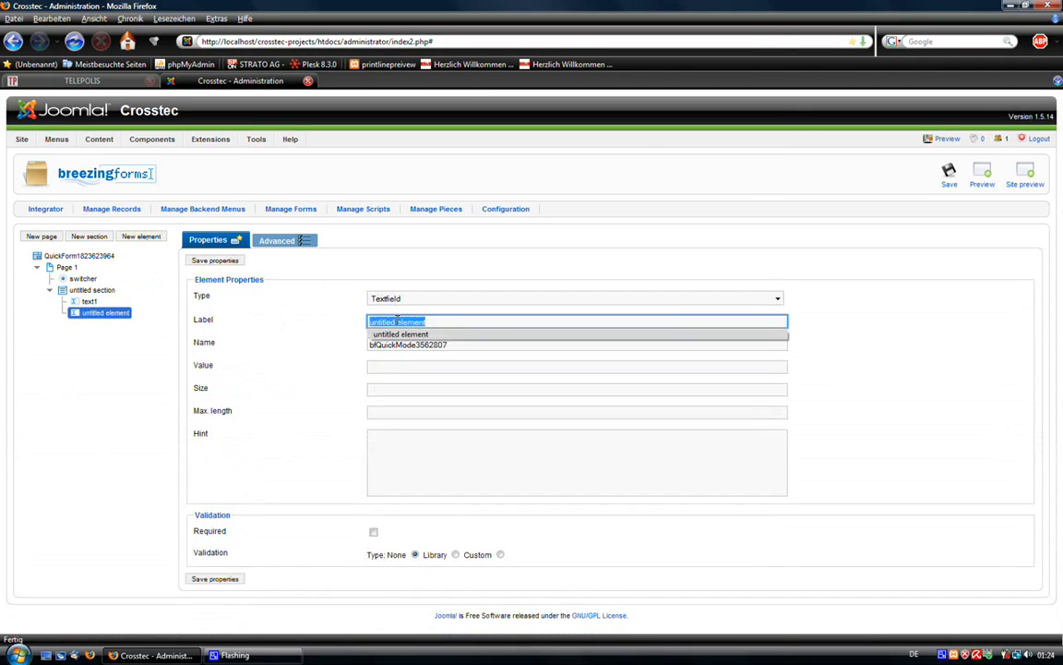
pyautogui.write('text')
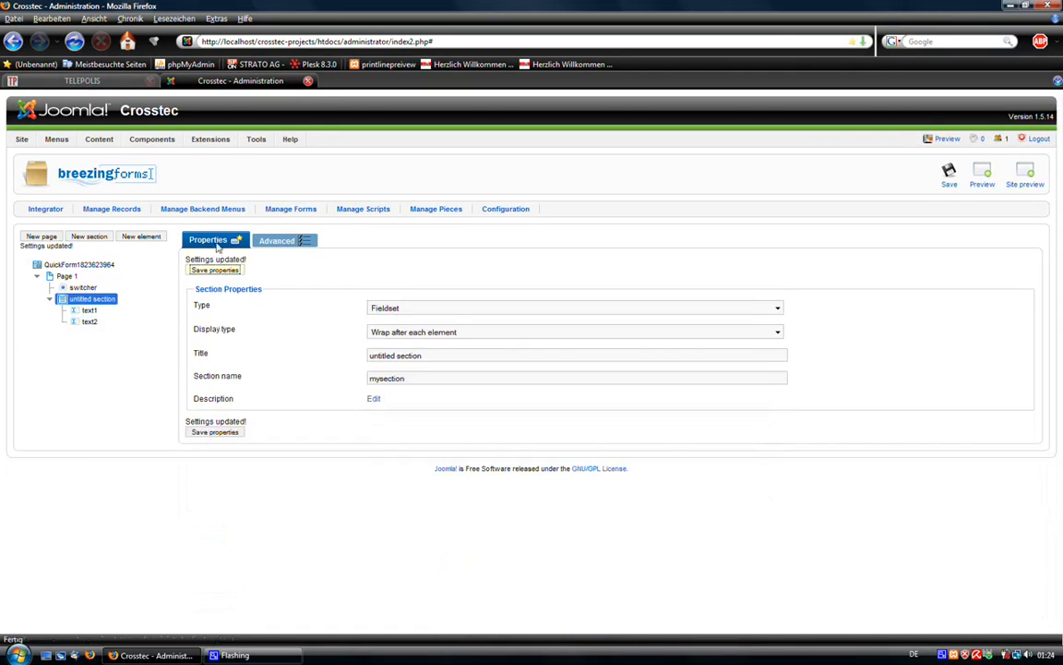
# Set the section to Turn off by default in its advanced options and save.
pyautogui.click(88, 301)
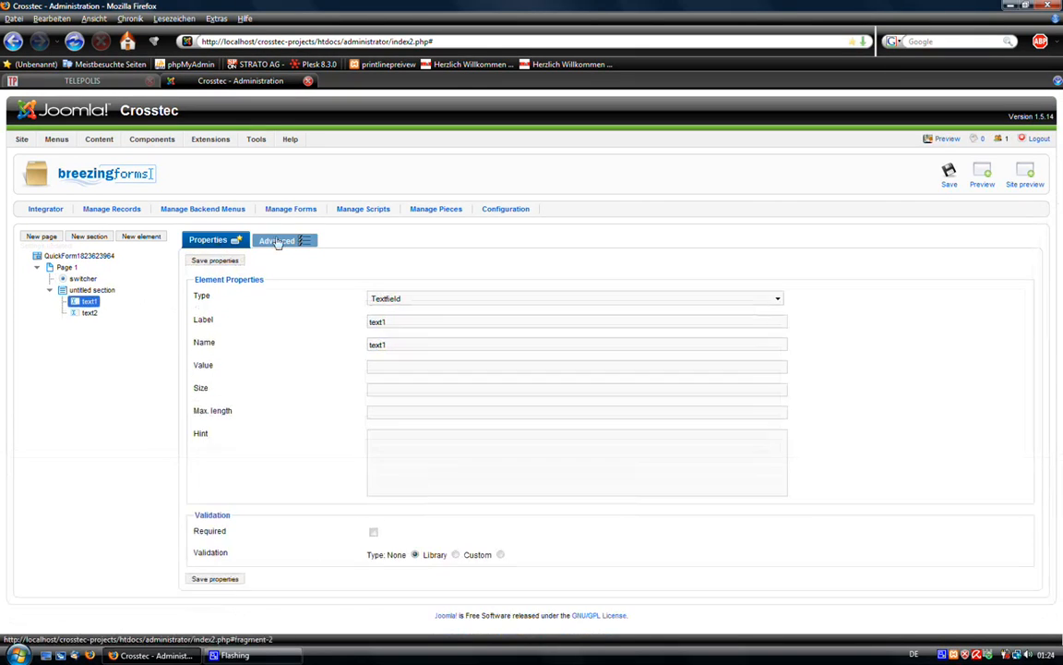
pyautogui.click(277, 240)
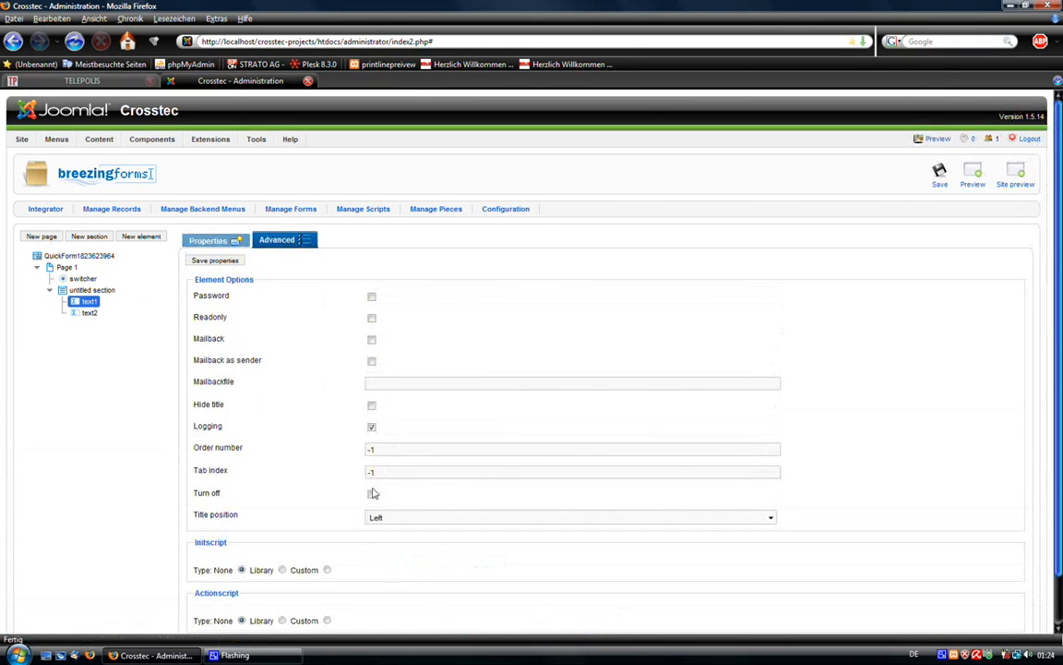
pyautogui.click(92, 290)
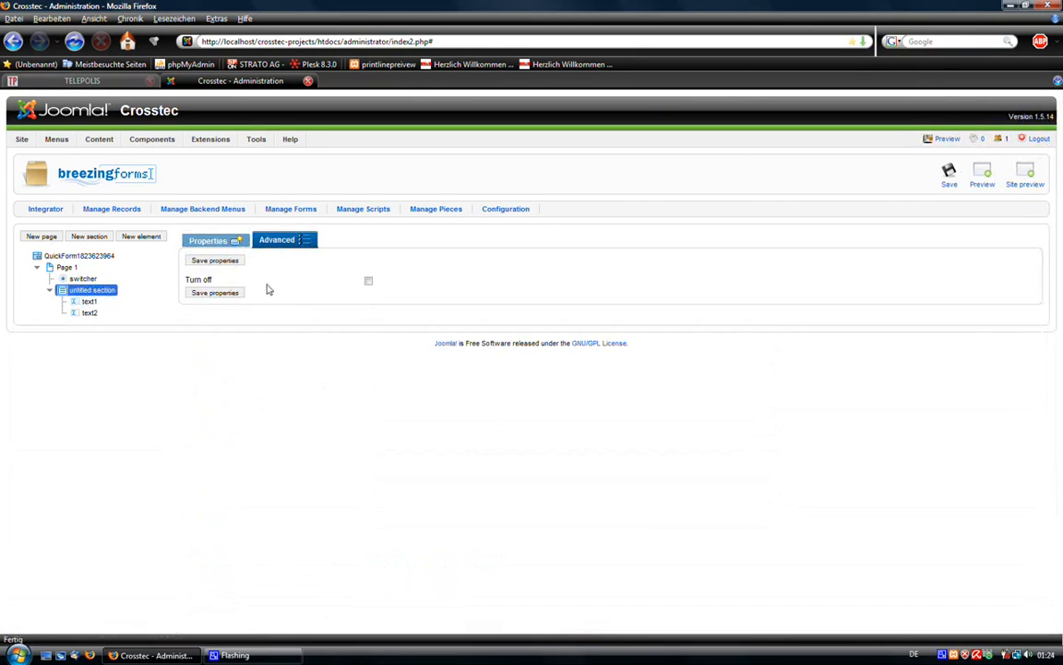
pyautogui.click(368, 281)
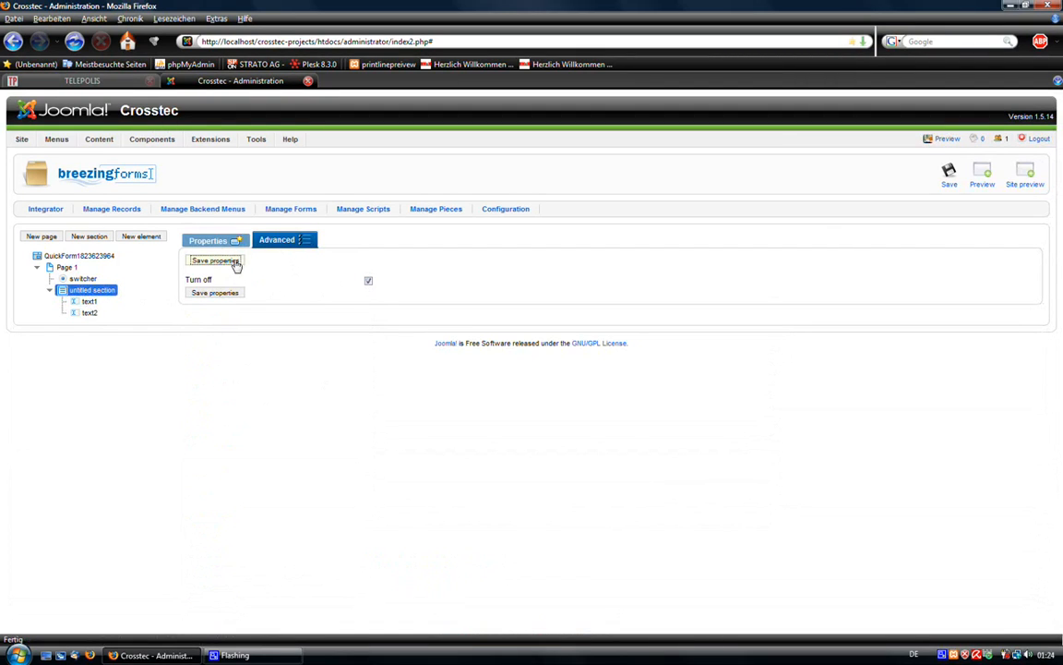
pyautogui.click(214, 261)
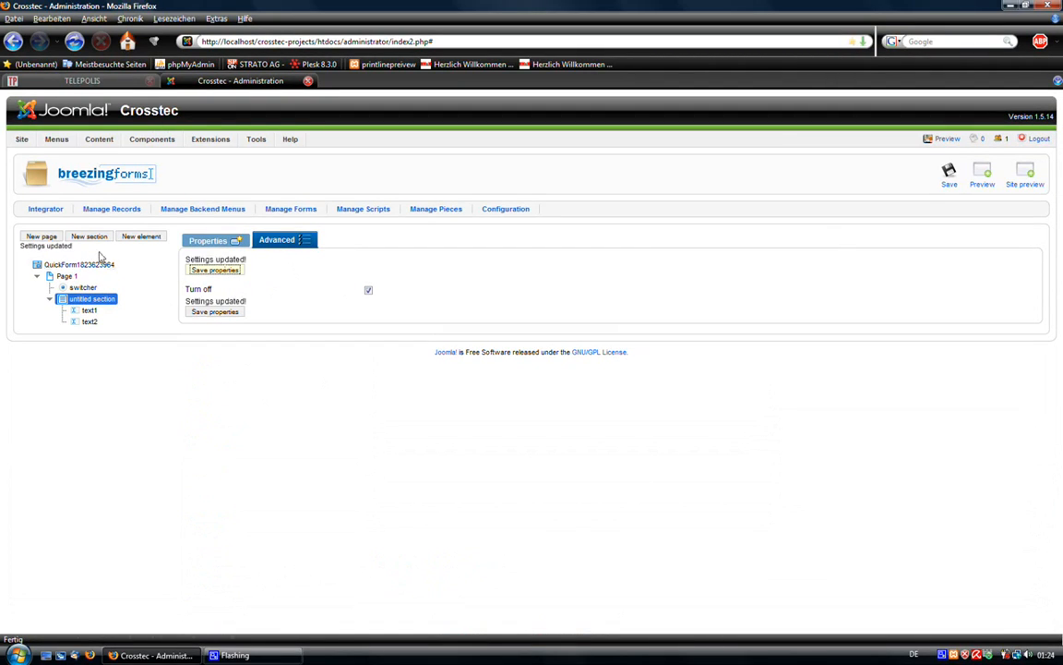
pyautogui.click(78, 255)
pyautogui.write('turn')
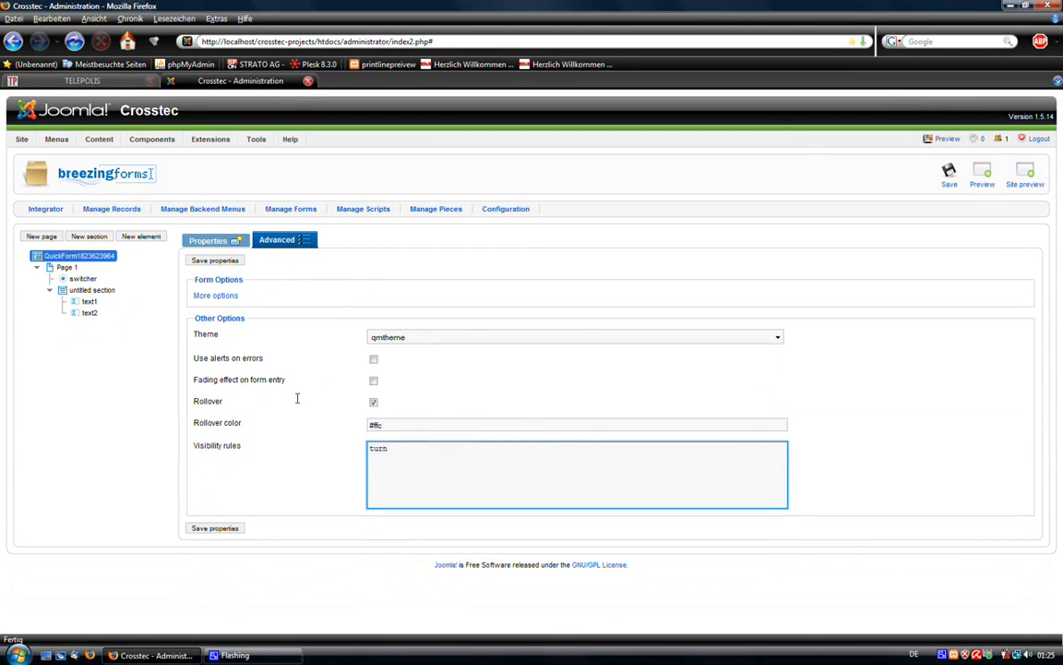
# Enter rules 'turn on section mysection if switcher is more' and '…off if less', then save the form.
pyautogui.write('on')
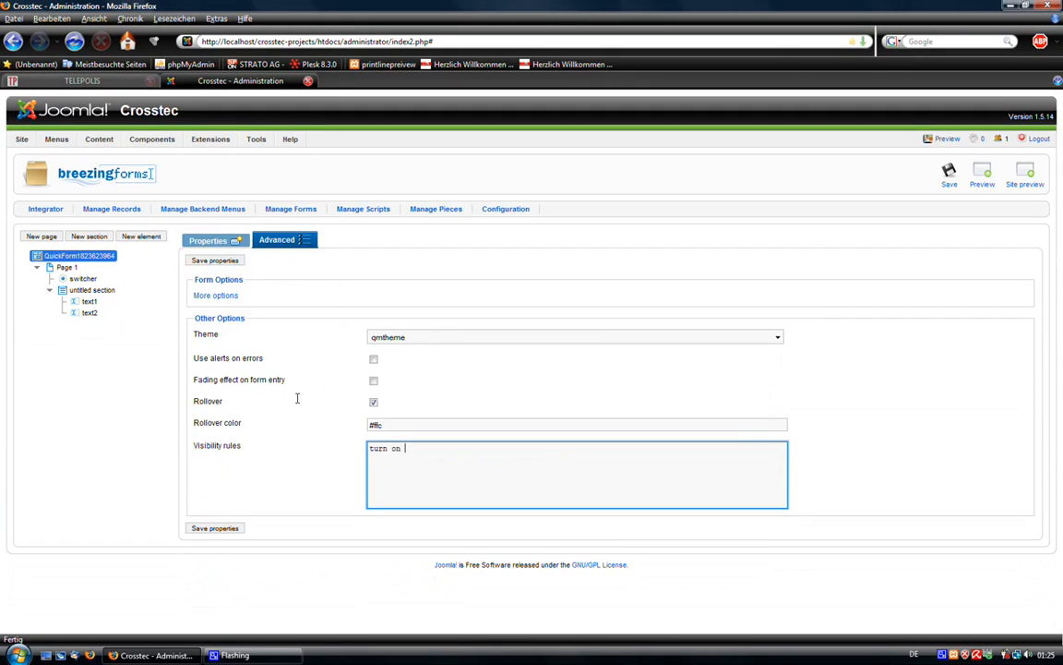
pyautogui.write('section mysection if')
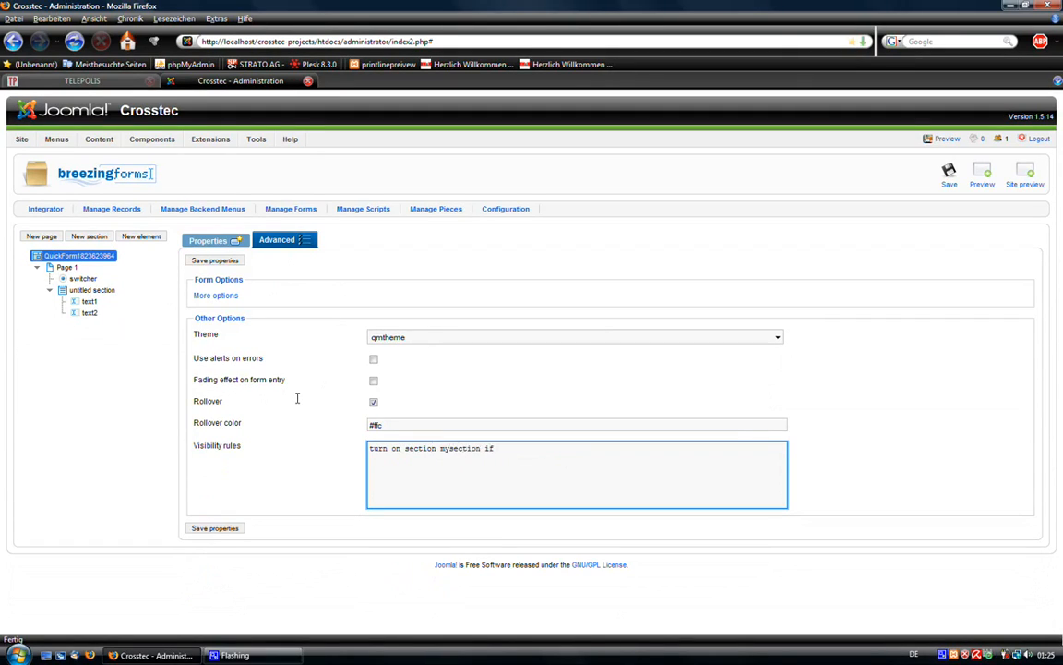
pyautogui.write('sw')
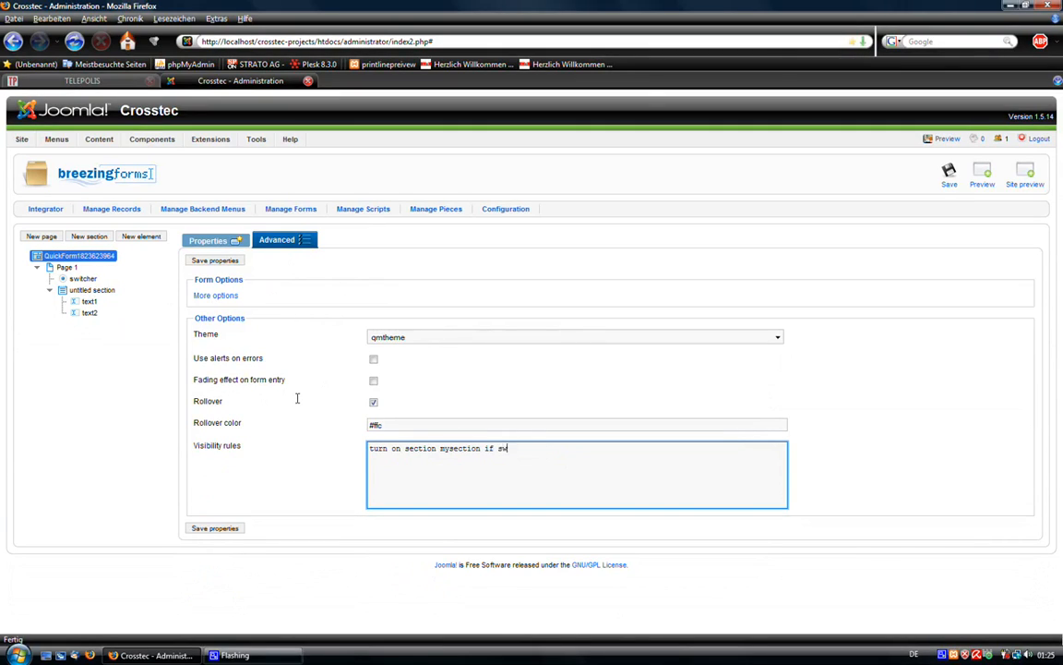
pyautogui.write('ticher')
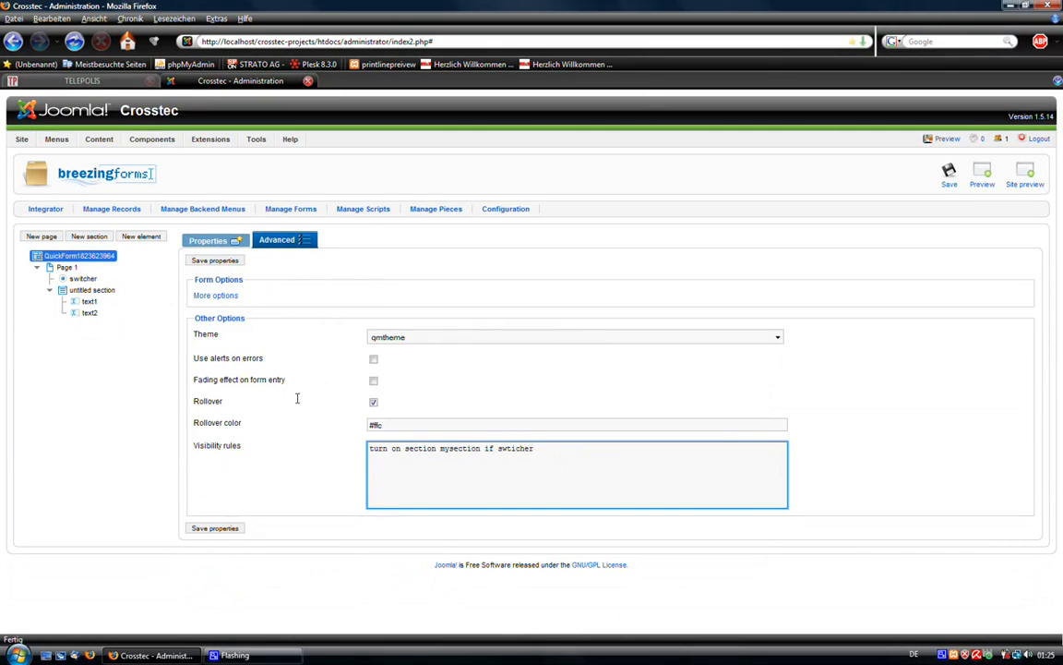
pyautogui.write('is')
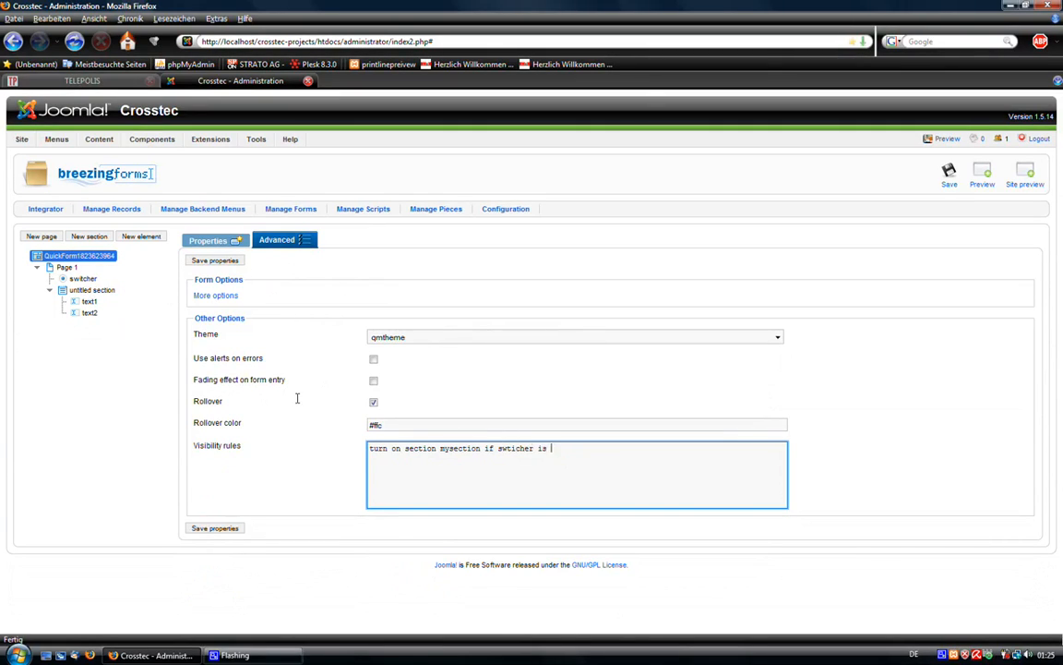
pyautogui.write('more')
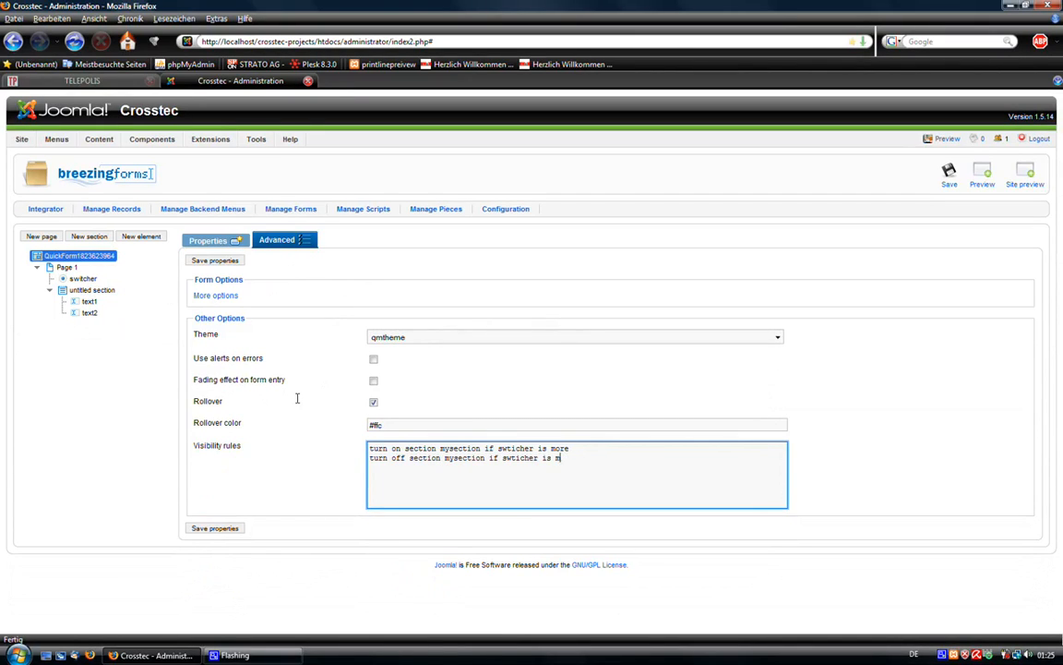
pyautogui.write('ess')
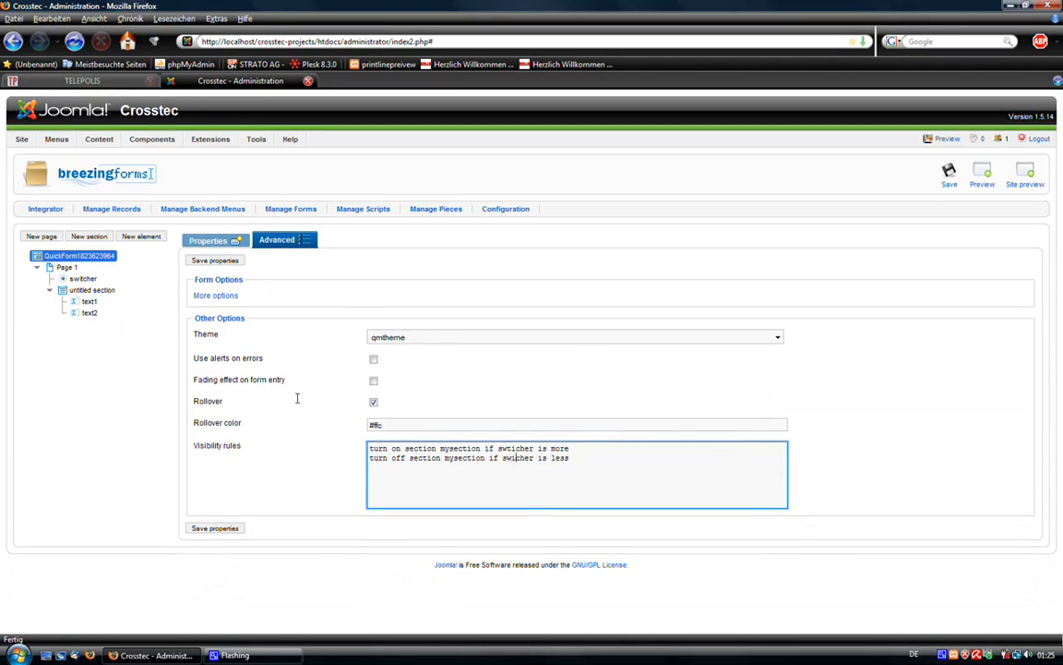
pyautogui.doubleClick(521, 458)
pyautogui.write('t')
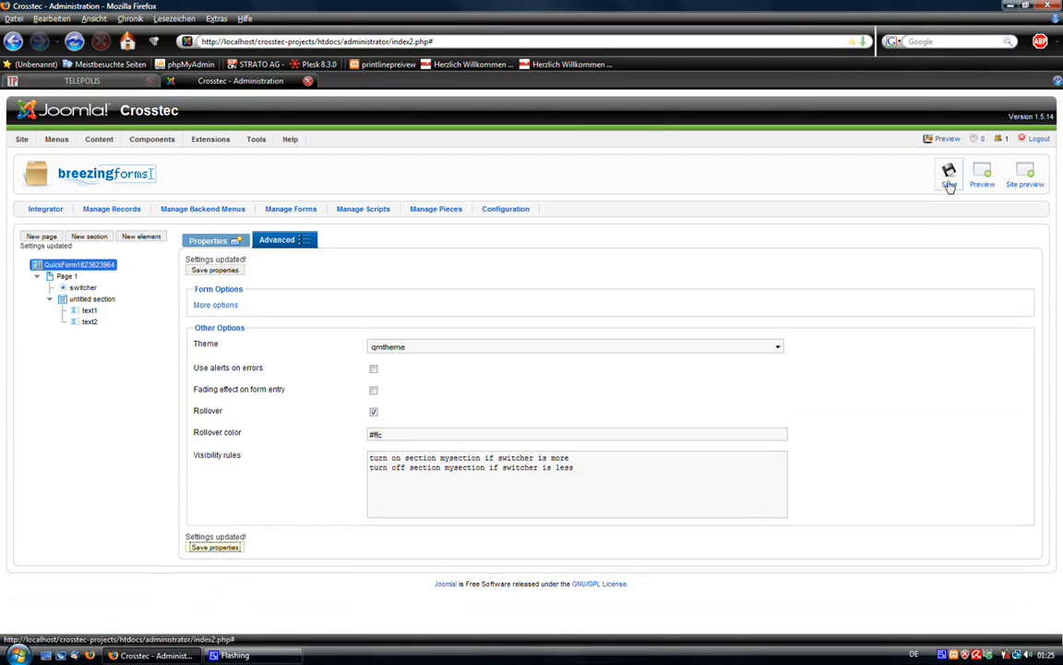
pyautogui.click(949, 173)
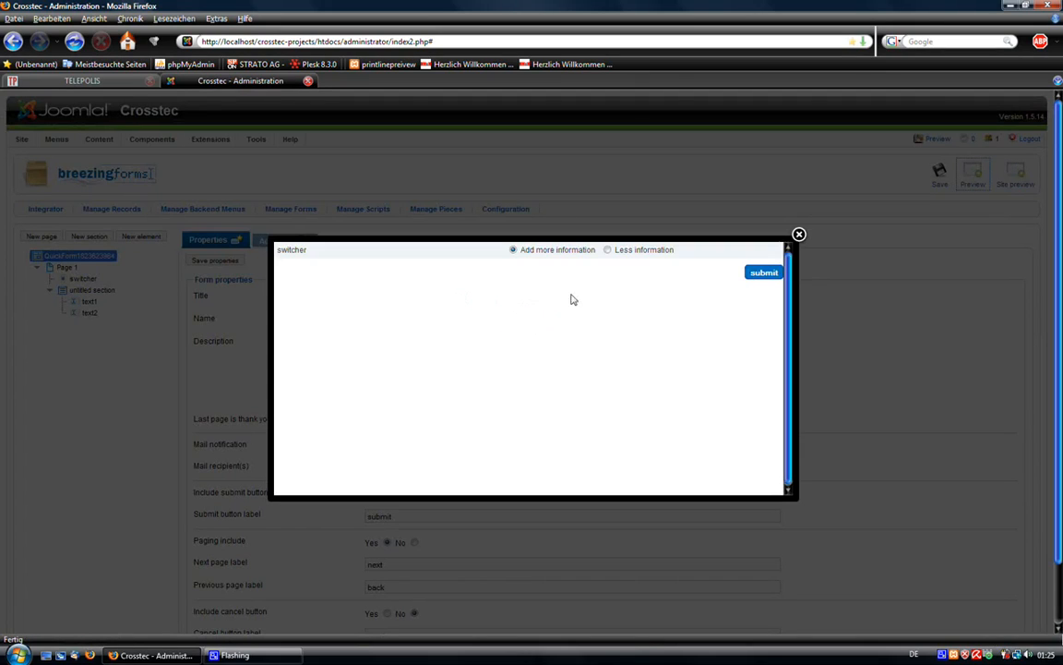
# In the preview, choose Add more information then Less information to confirm the section toggles, and close it.
pyautogui.click(513, 250)
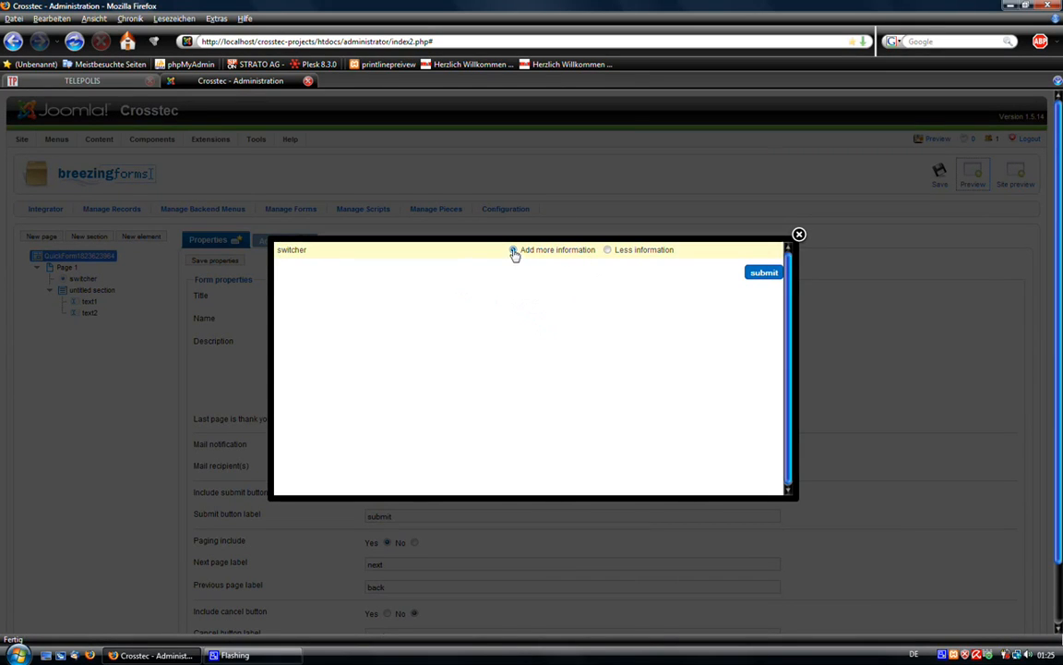
pyautogui.click(513, 251)
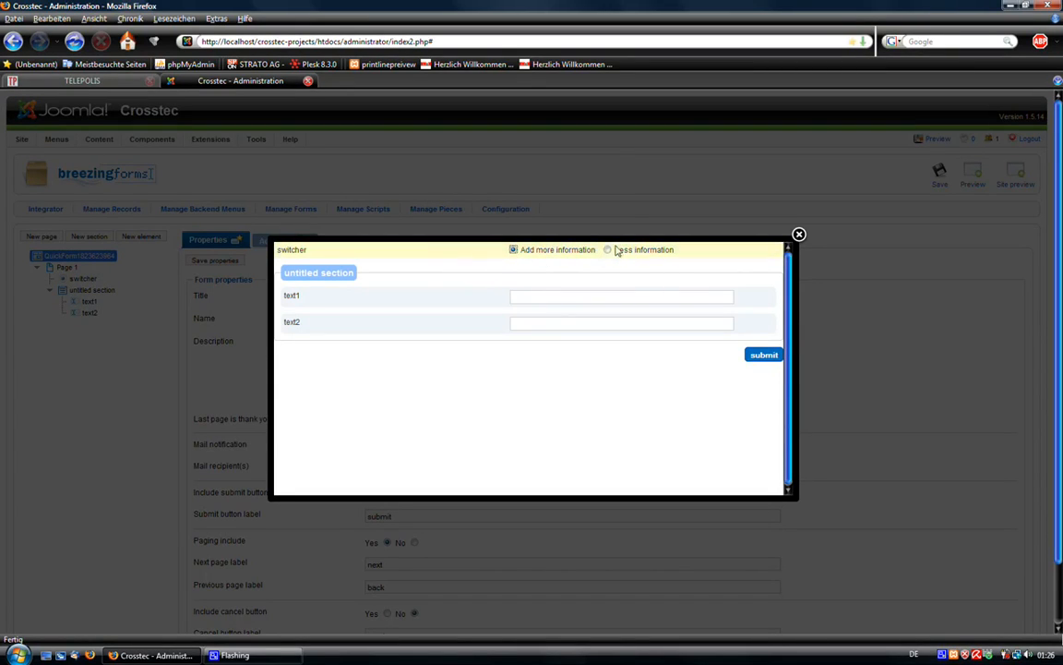
pyautogui.click(607, 250)
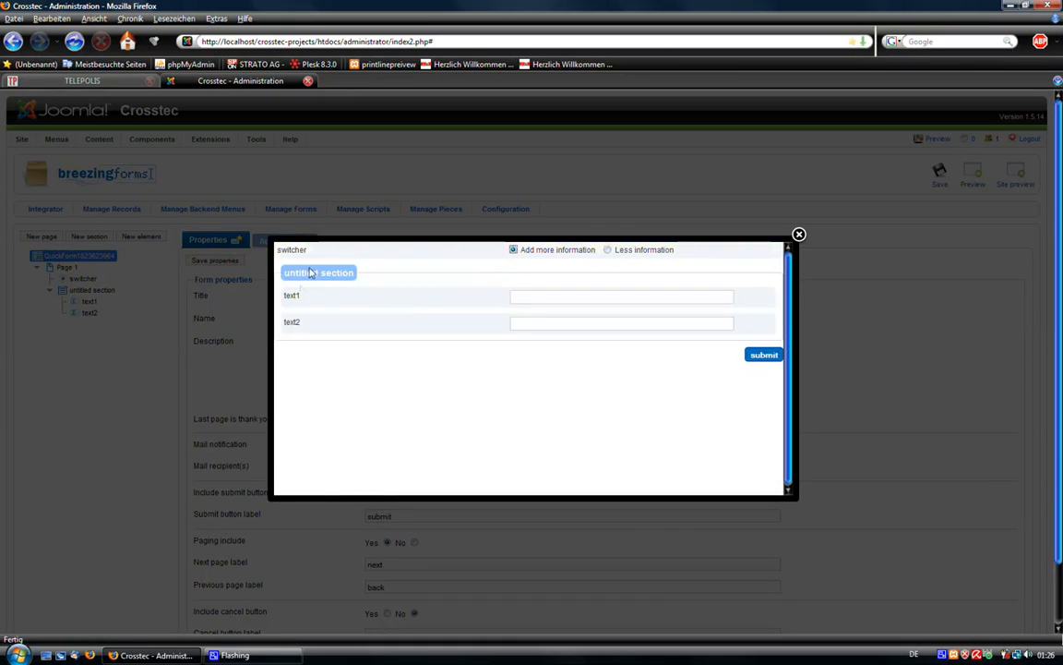
pyautogui.click(620, 295)
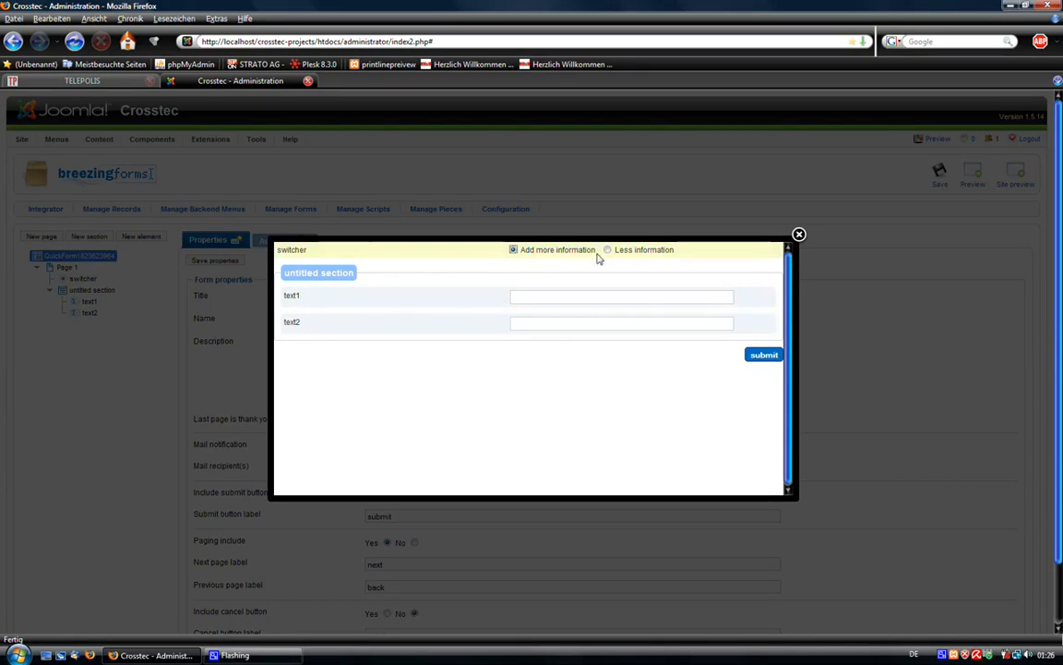
pyautogui.click(608, 249)
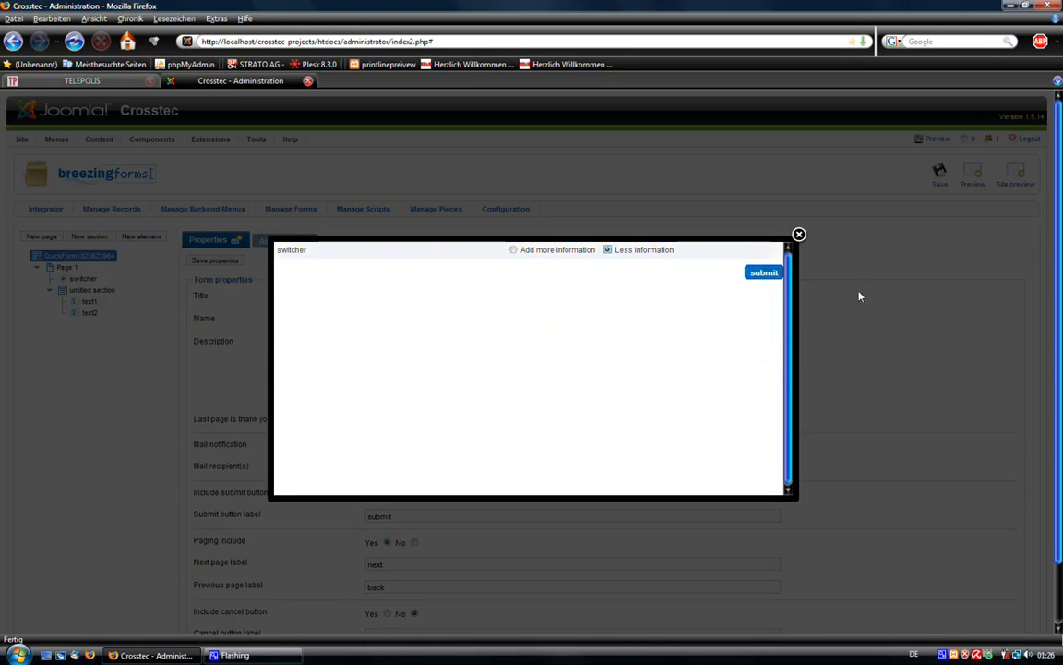
pyautogui.click(797, 232)
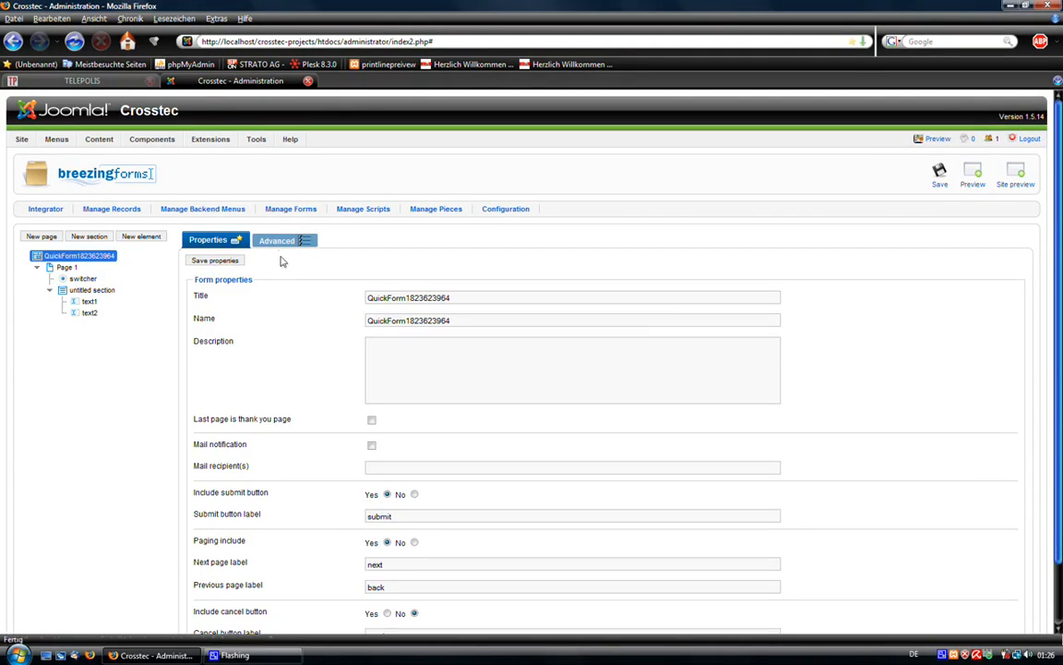
# Show the form's advanced options with the mysection visibility rules tied to switcher's values.
pyautogui.click(277, 240)
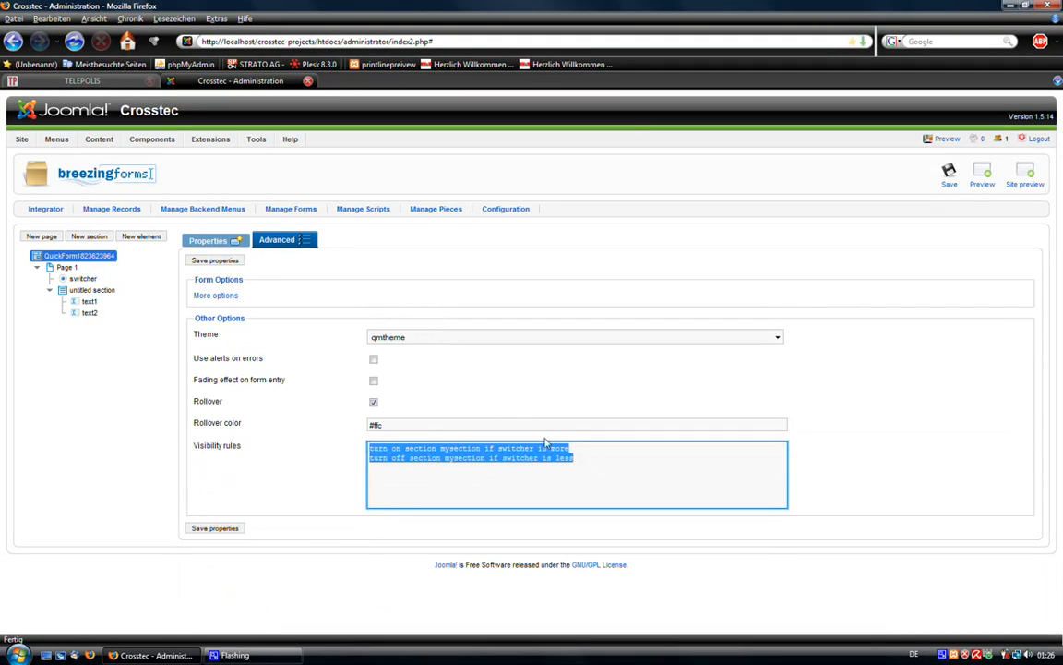
pyautogui.moveTo(269, 317)
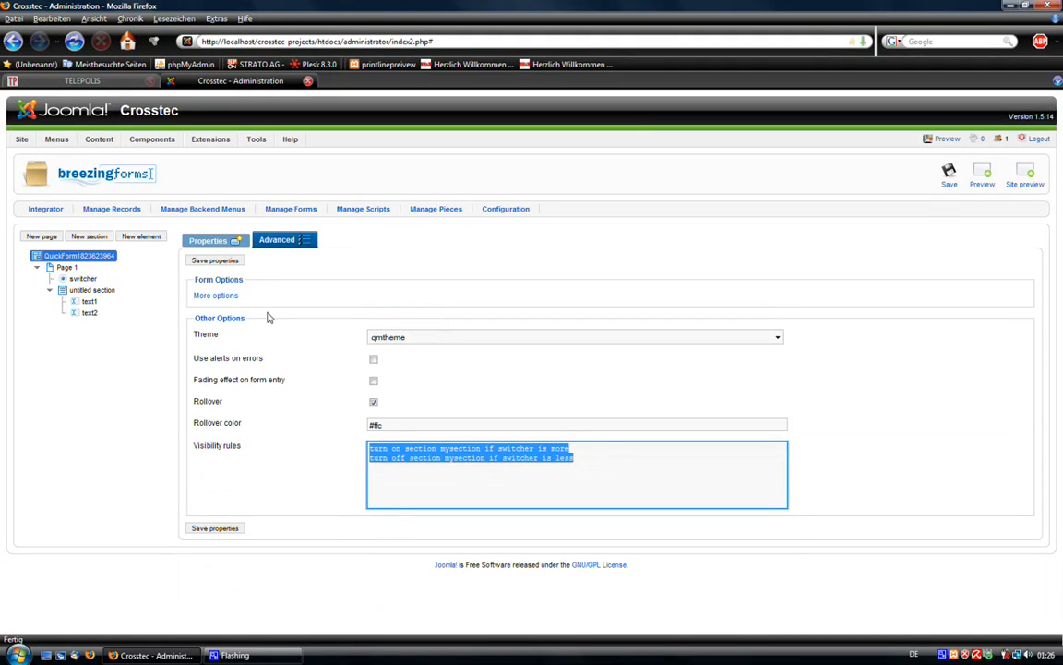
pyautogui.moveTo(144, 299)
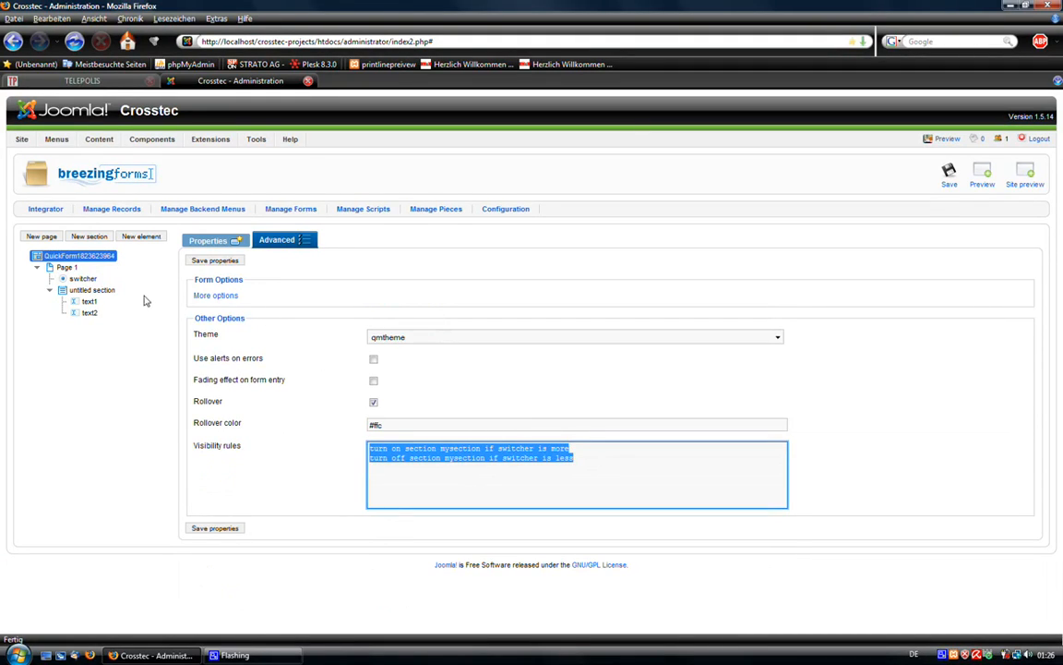
pyautogui.moveTo(225, 373)
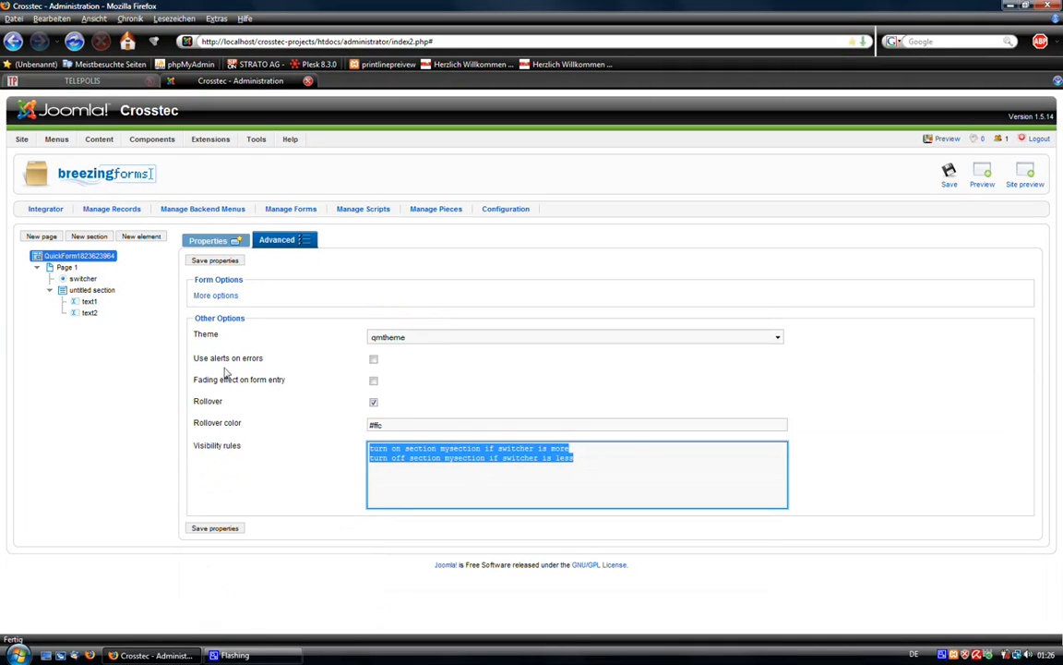
pyautogui.moveTo(117, 382)
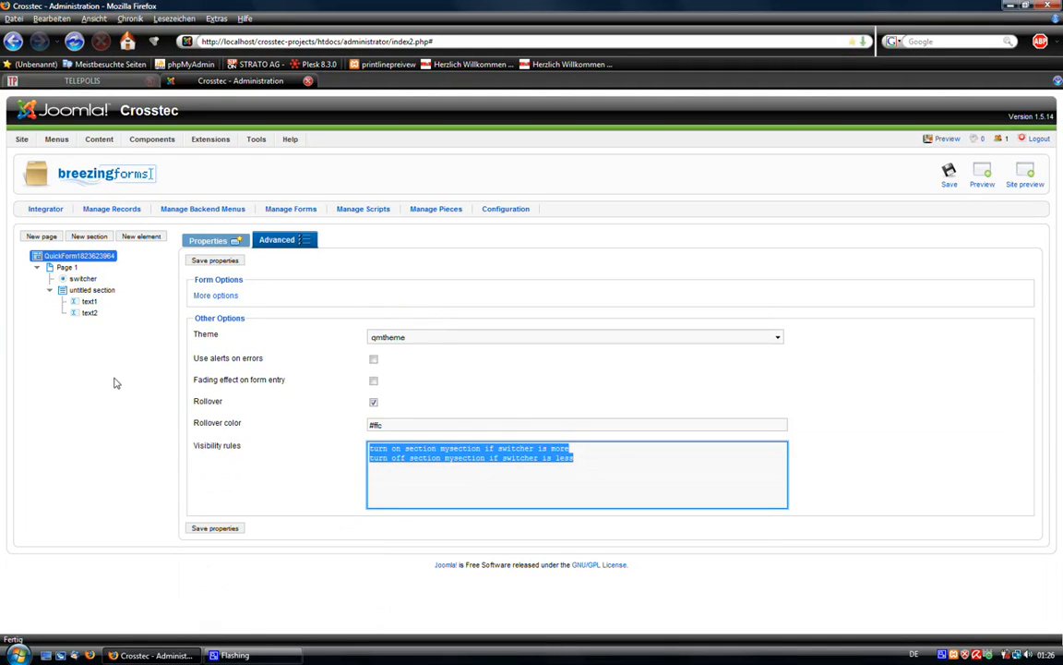
pyautogui.moveTo(122, 377)
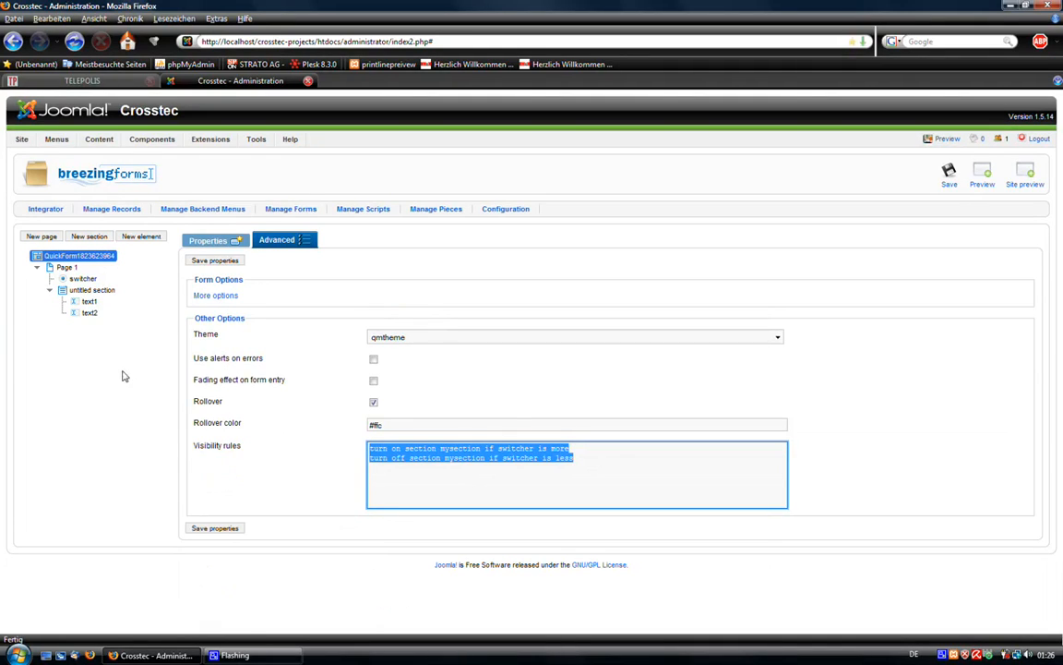